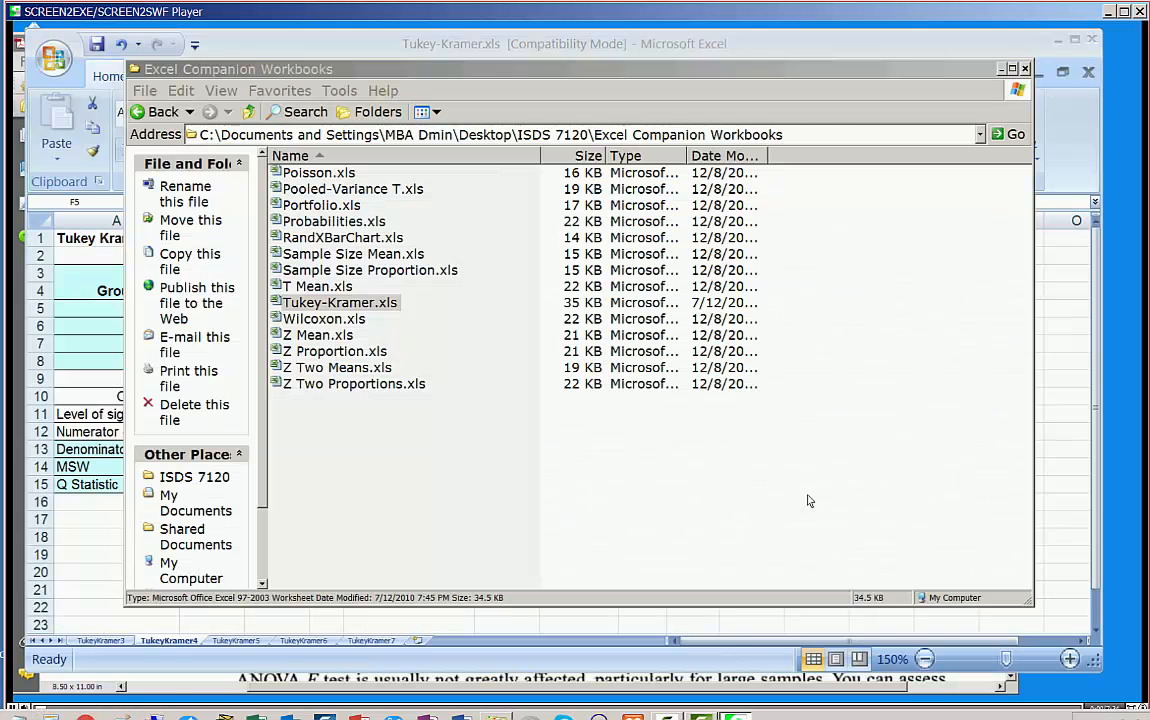
mouse_move(812, 498)
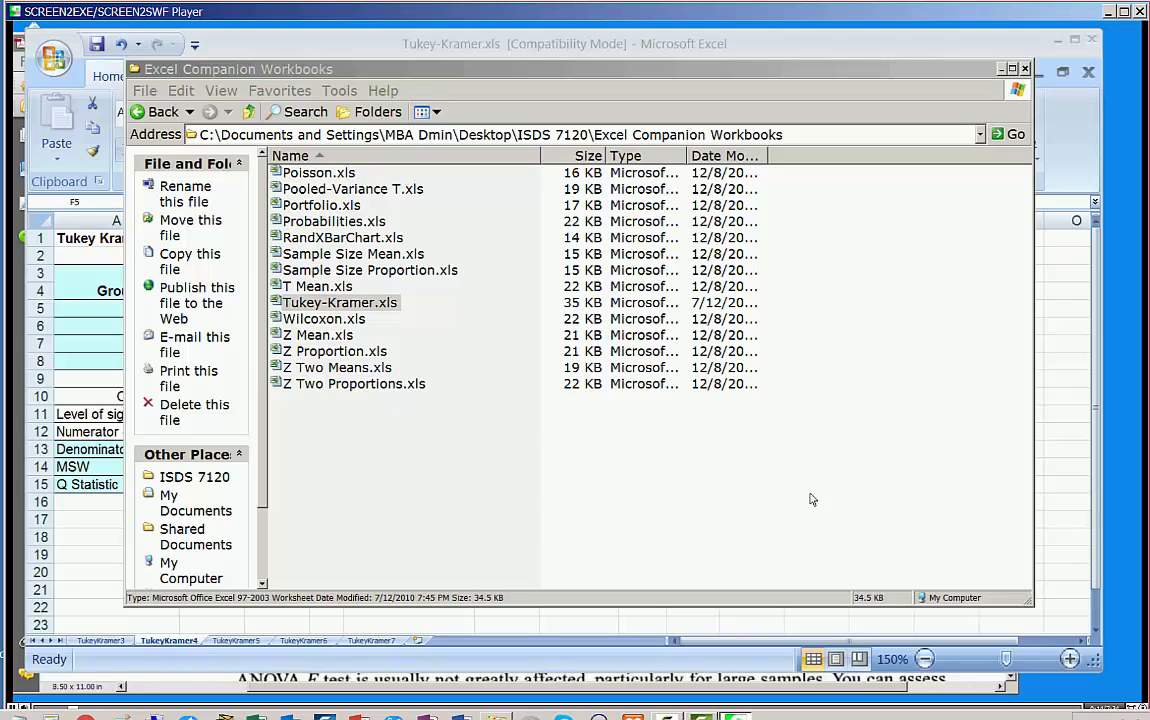
- Select Tukey-Kramer.xls in the Excel Companion Workbooks folder
click(338, 302)
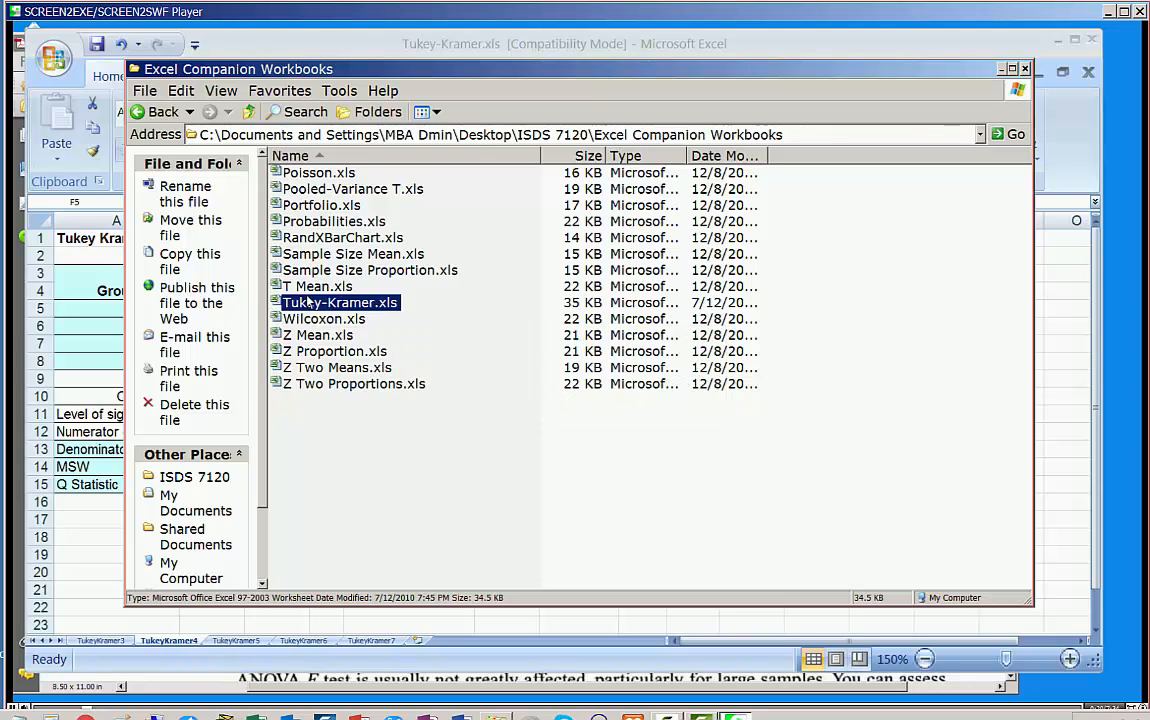
mouse_move(340, 302)
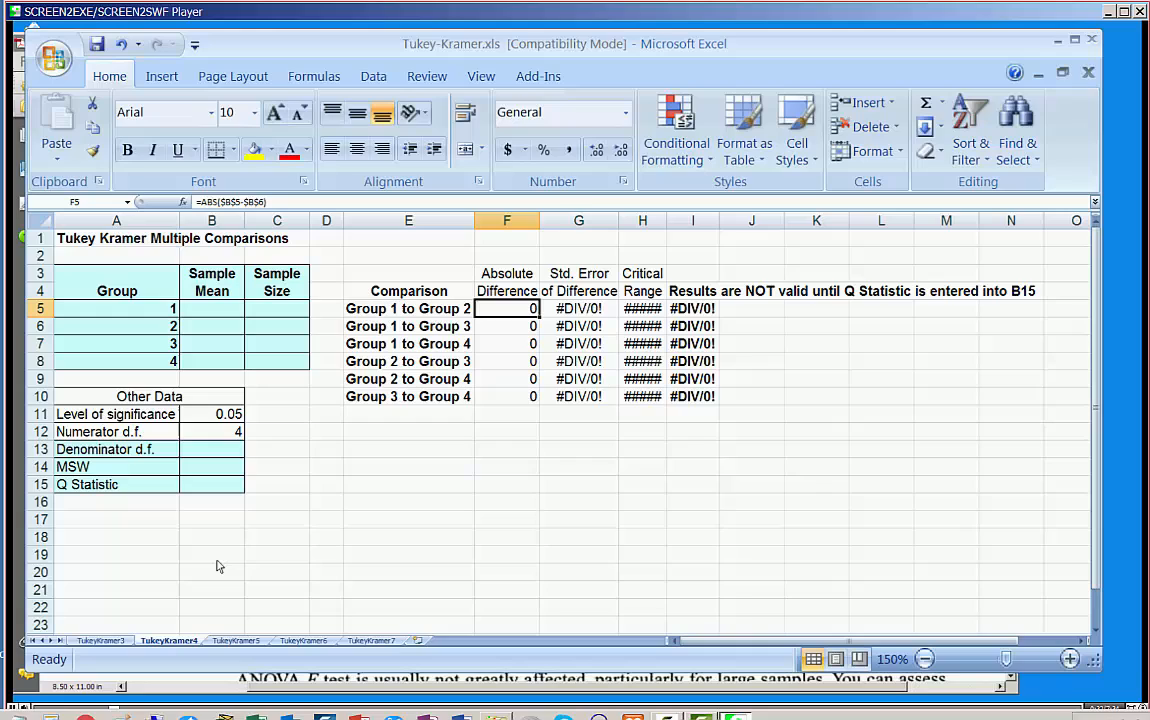
mouse_move(240, 588)
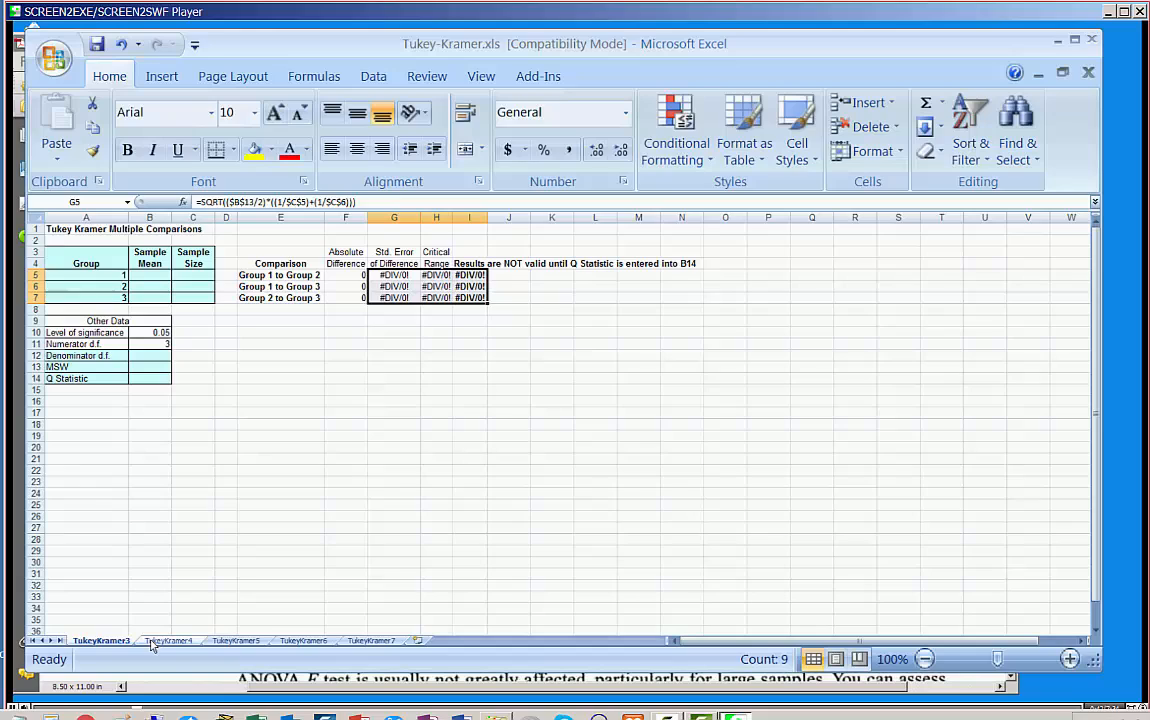
mouse_move(162, 644)
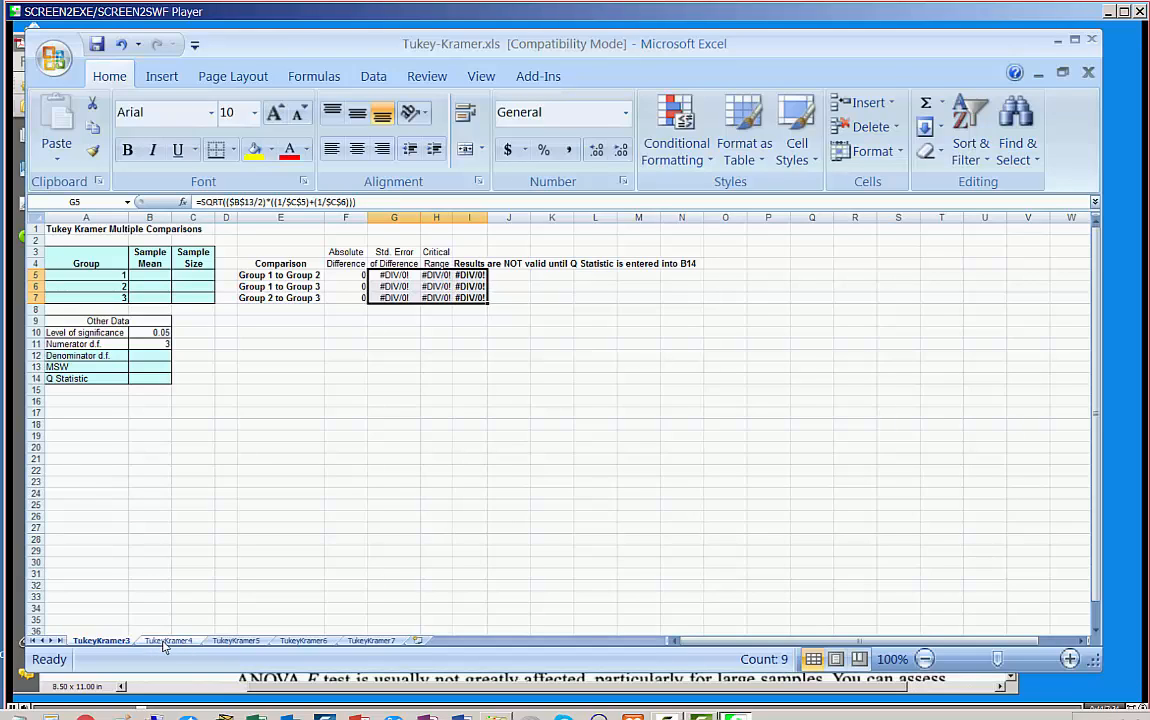
mouse_move(188, 648)
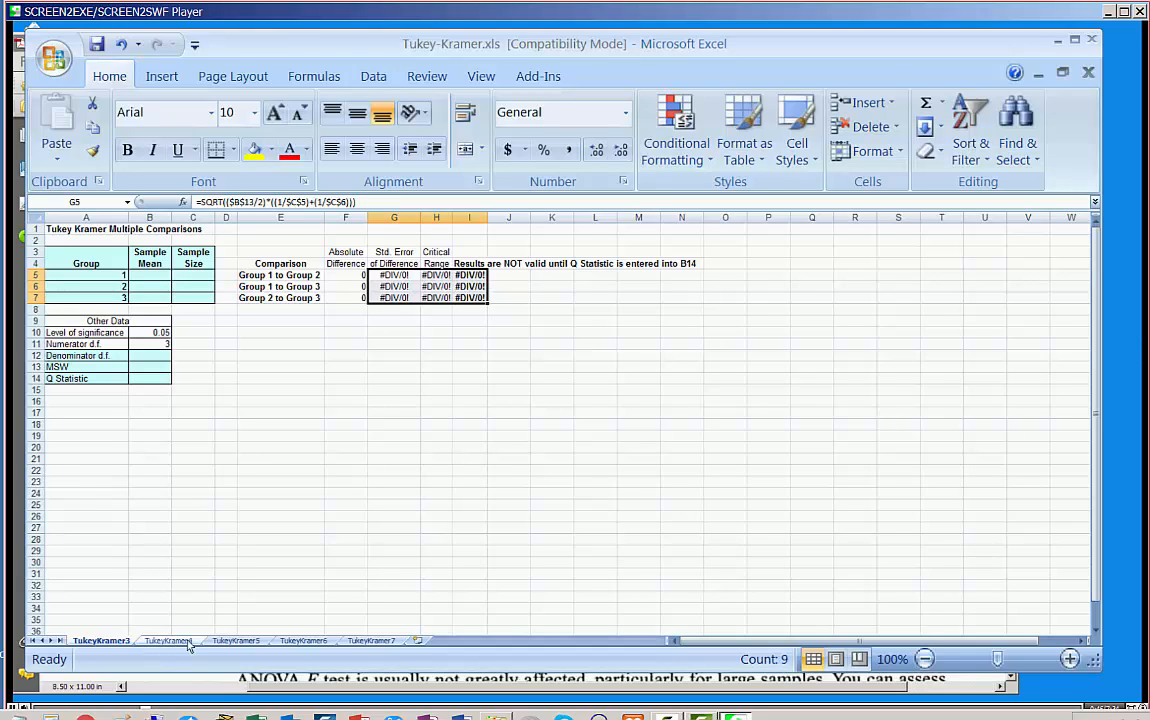
- Return to the four-group Tukey Kramer Multiple Comparisons sheet to copy its template
click(168, 640)
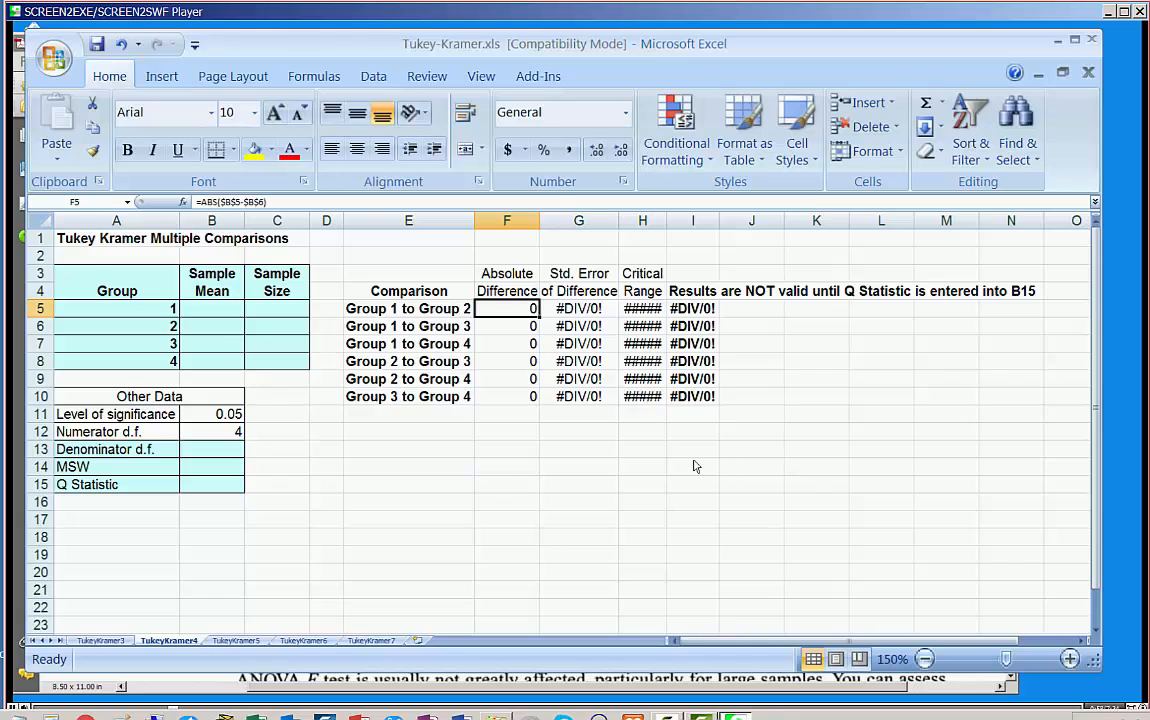
mouse_move(866, 320)
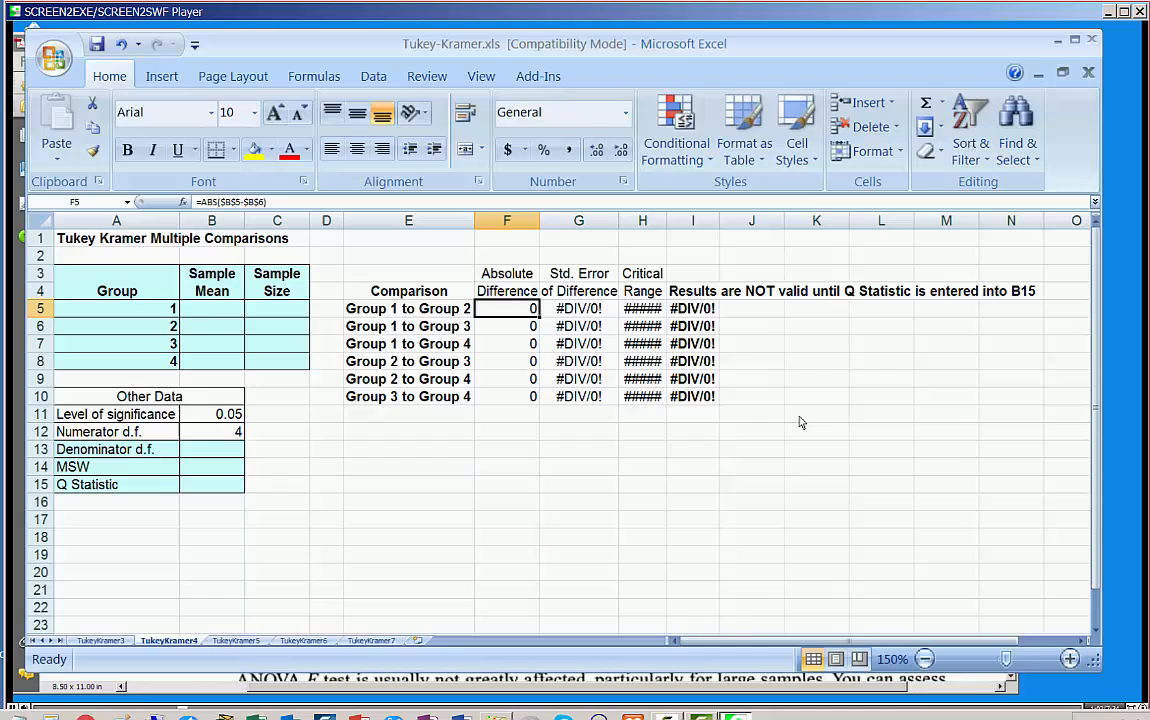
mouse_move(324, 560)
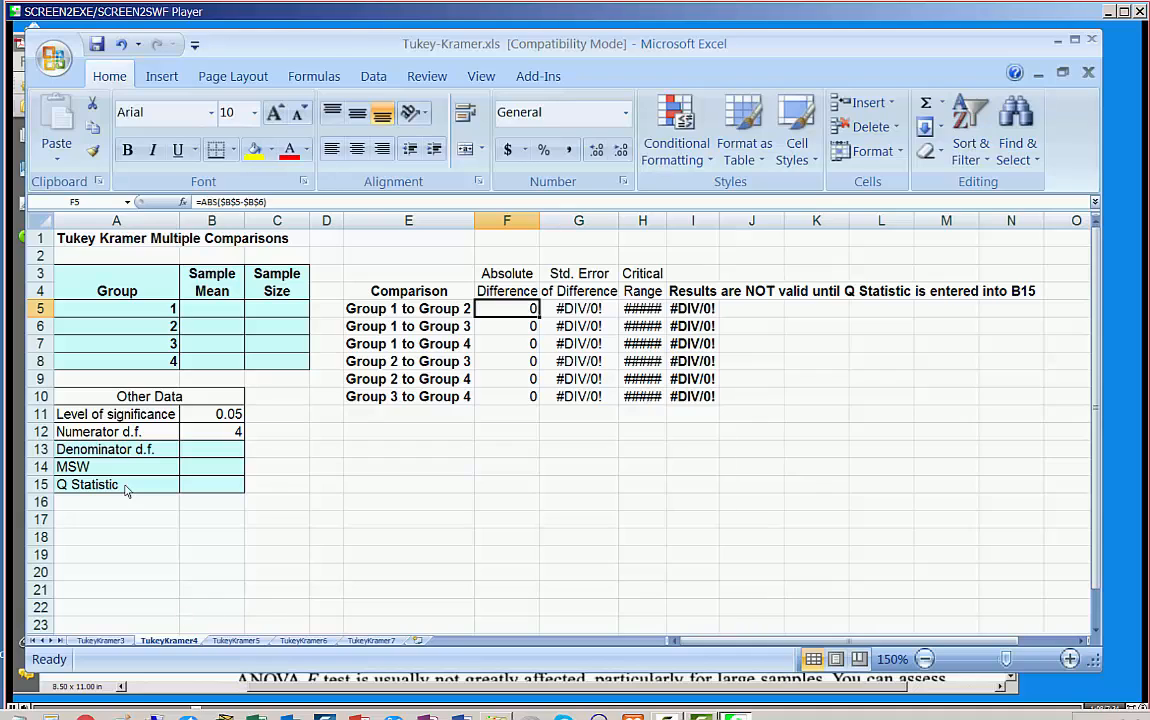
mouse_move(430, 320)
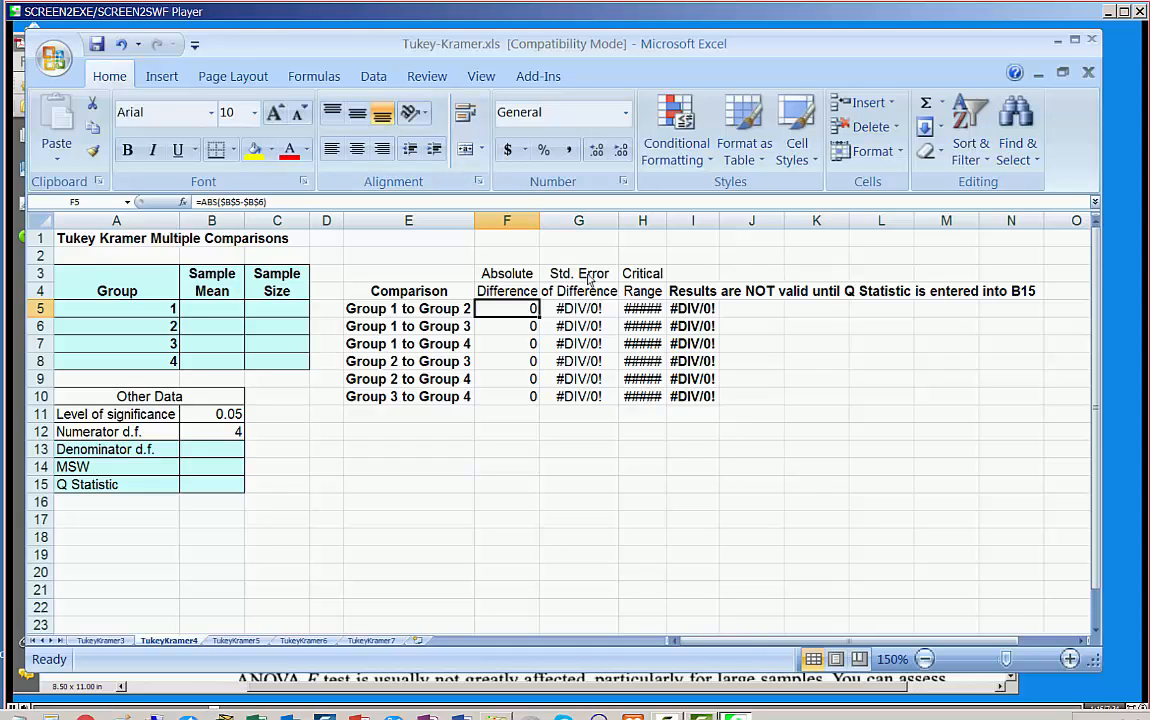
mouse_move(996, 288)
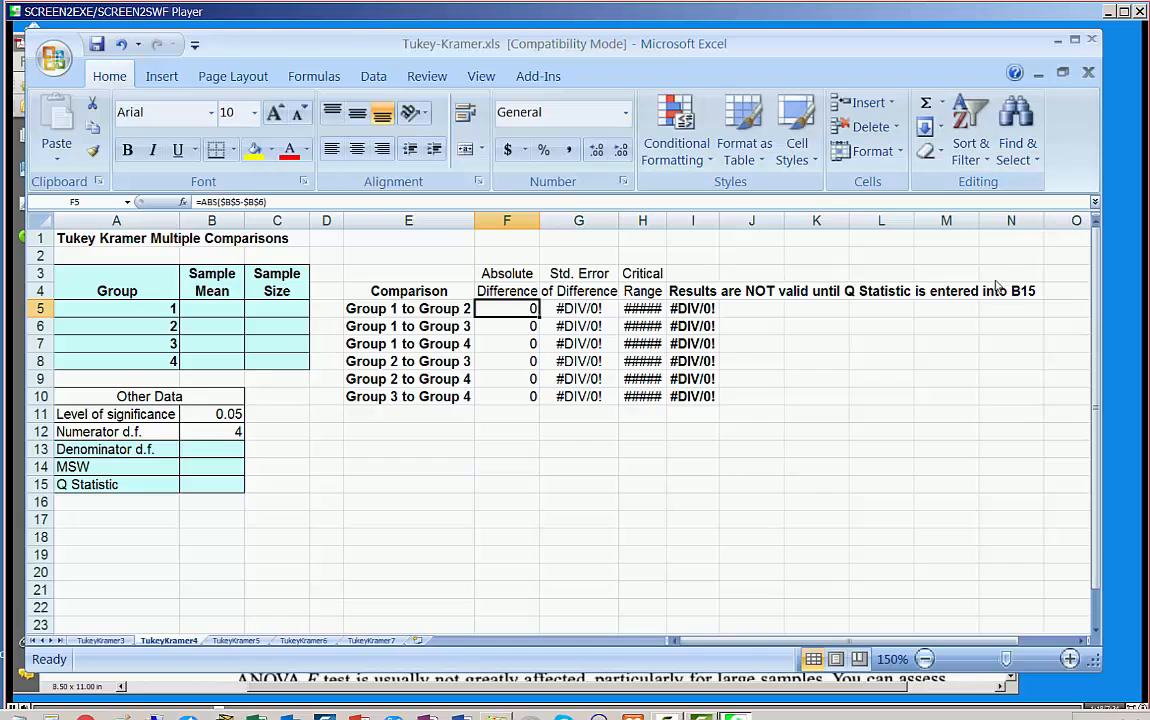
mouse_move(1052, 52)
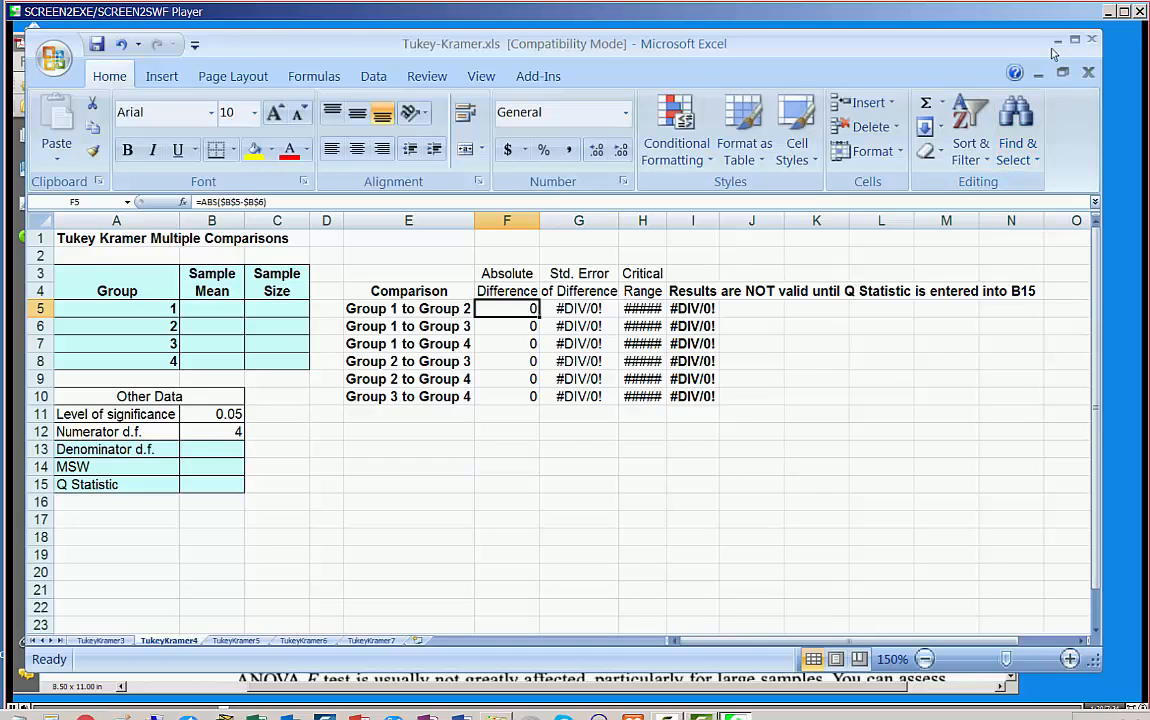
mouse_move(1060, 48)
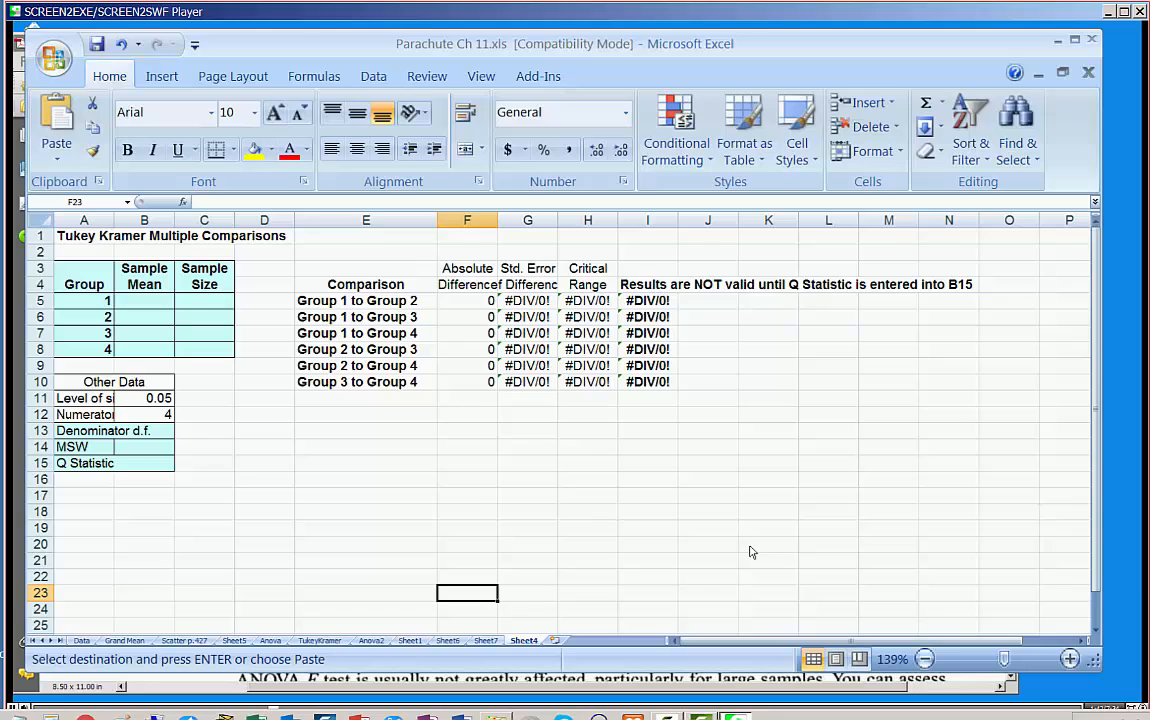
mouse_move(188, 628)
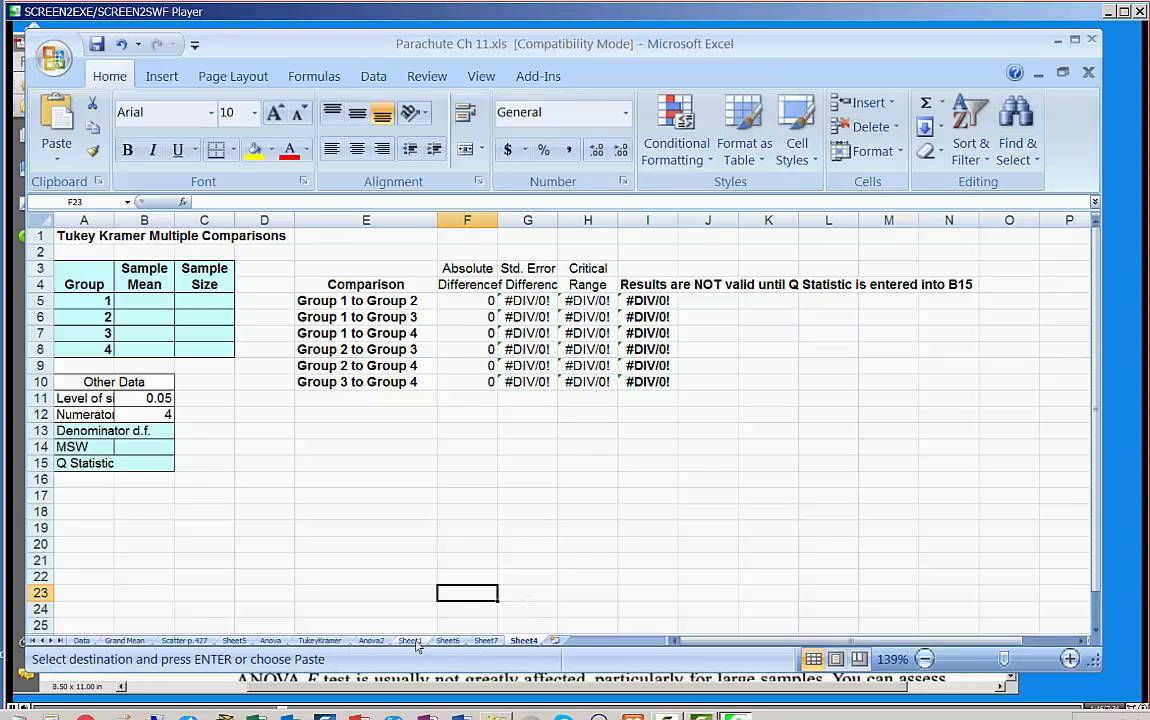
- Select the four supplier columns with their mean, standard deviation and median rows for copying
click(410, 640)
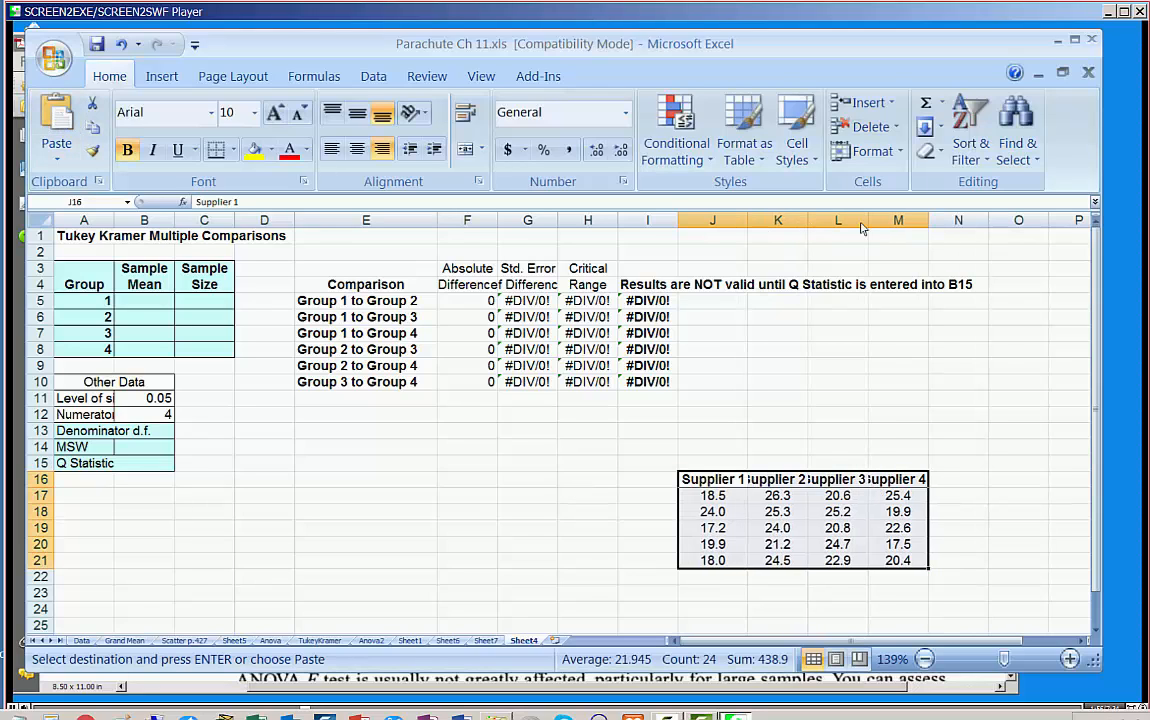
click(468, 496)
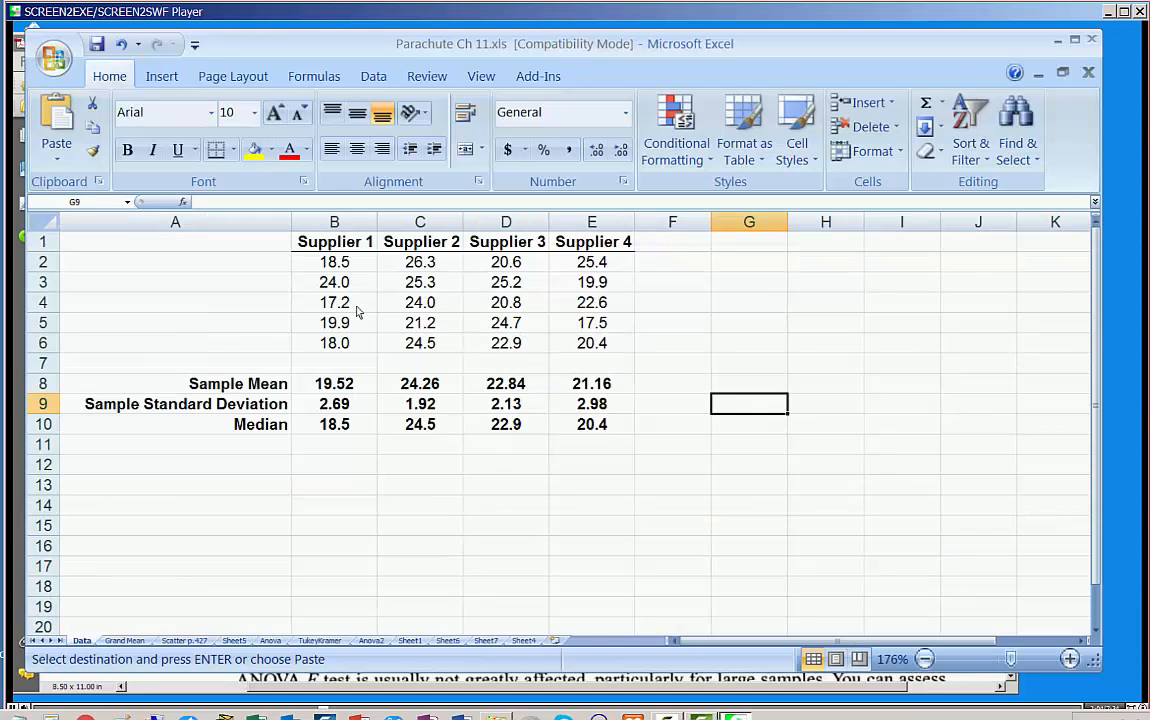
drag(176, 240, 592, 424)
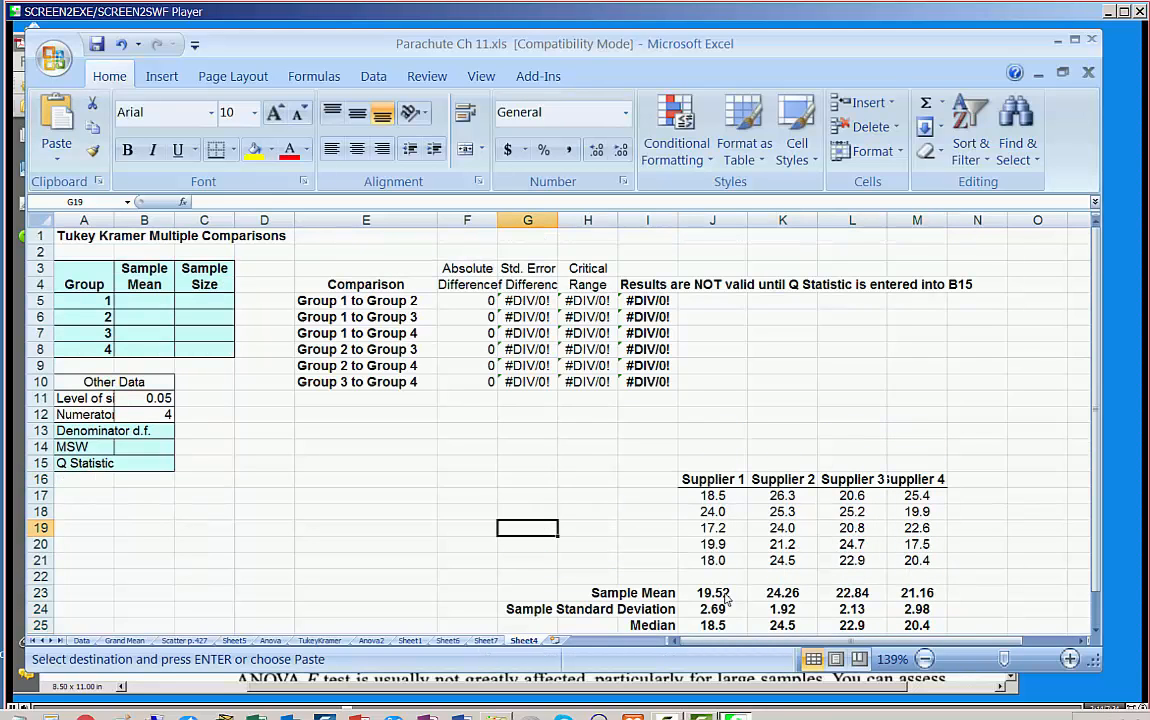
- Link the group Sample Mean cells to the suppliers' means 19.52, 24.26, 22.84 and 21.16
click(712, 592)
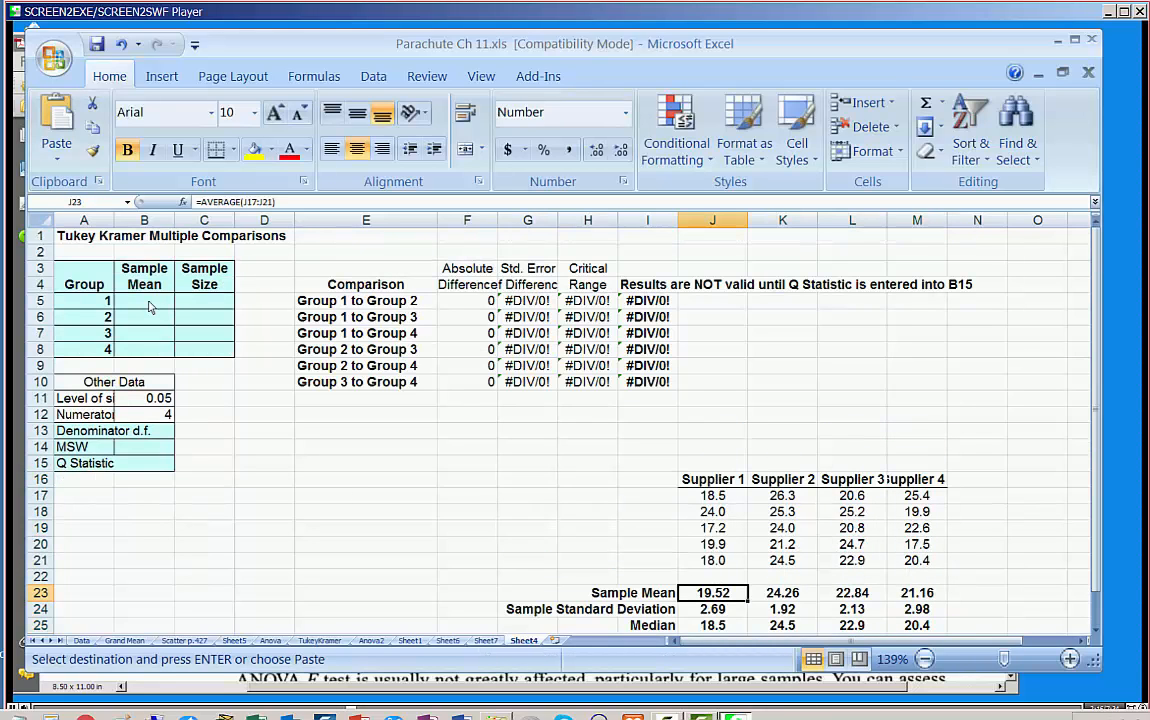
click(144, 300)
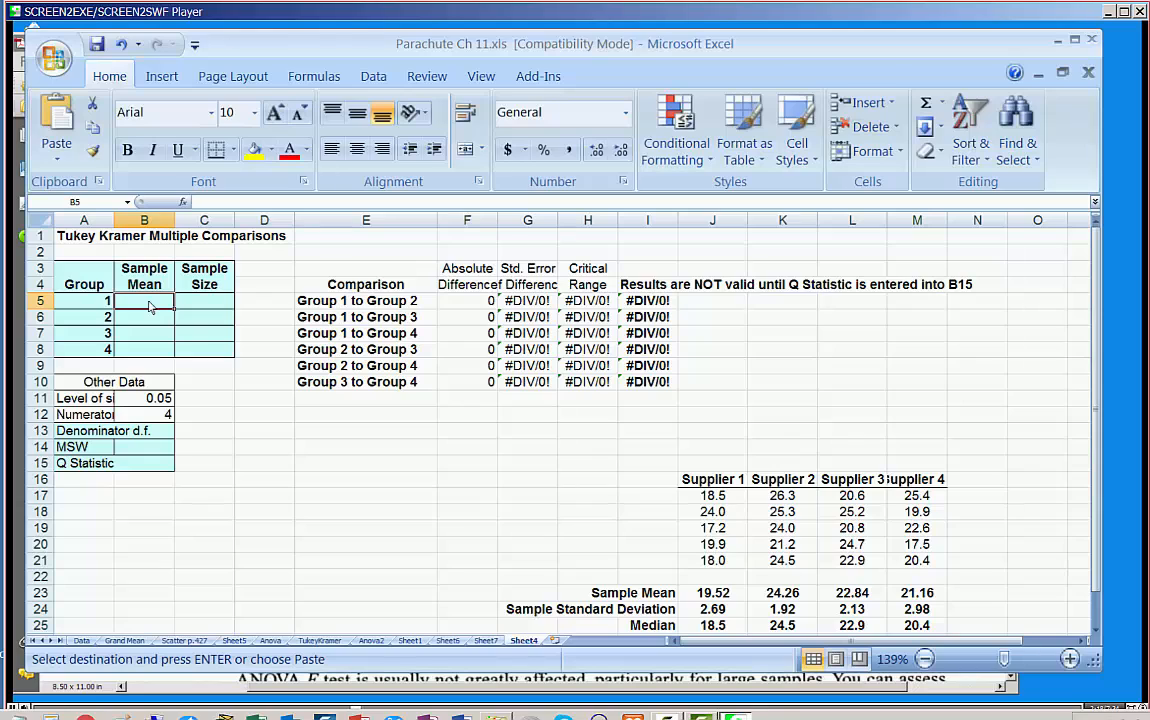
text(=)
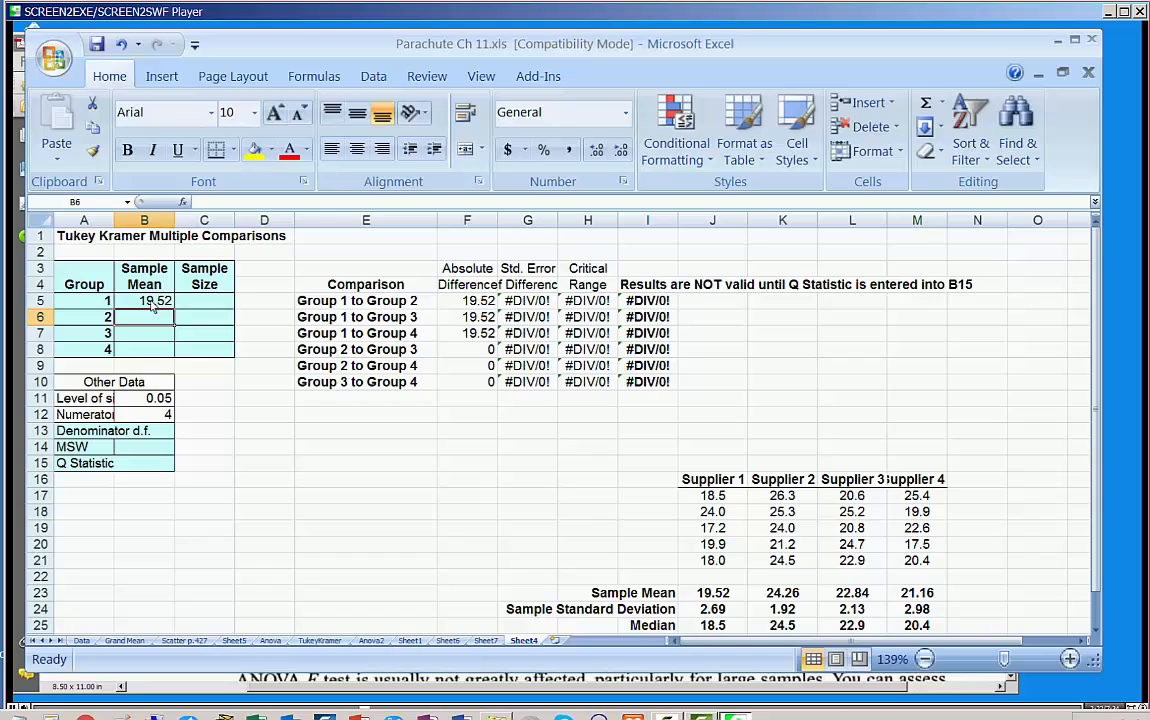
text(=)
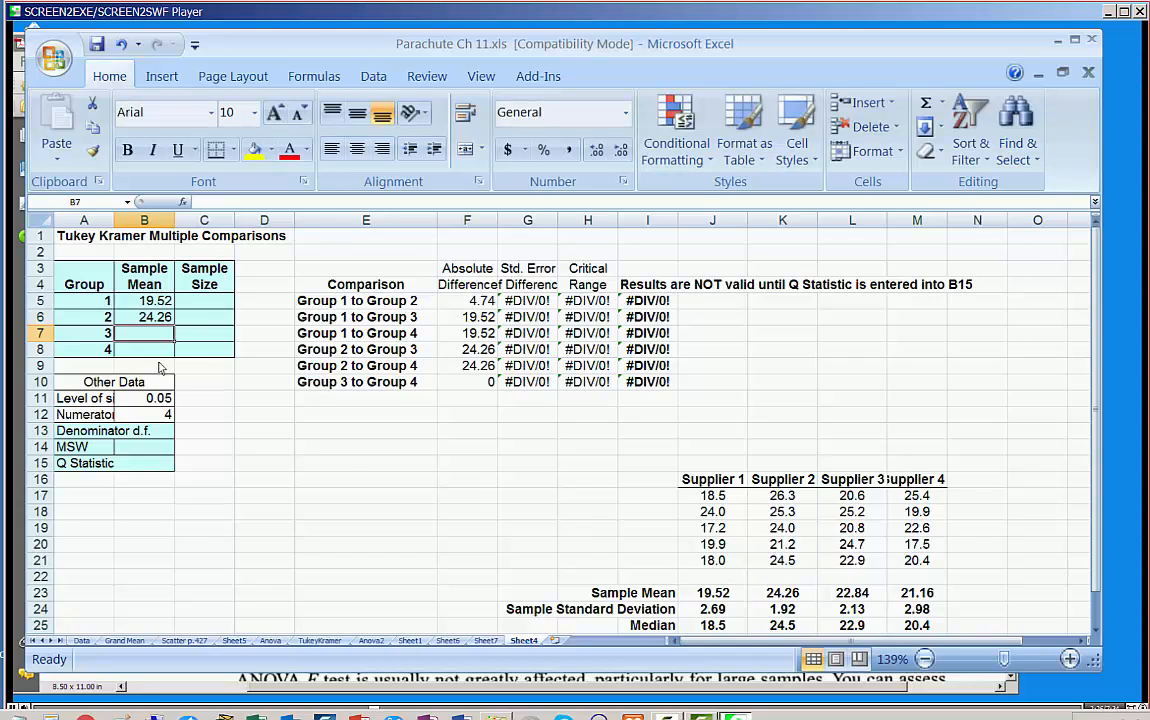
click(852, 592)
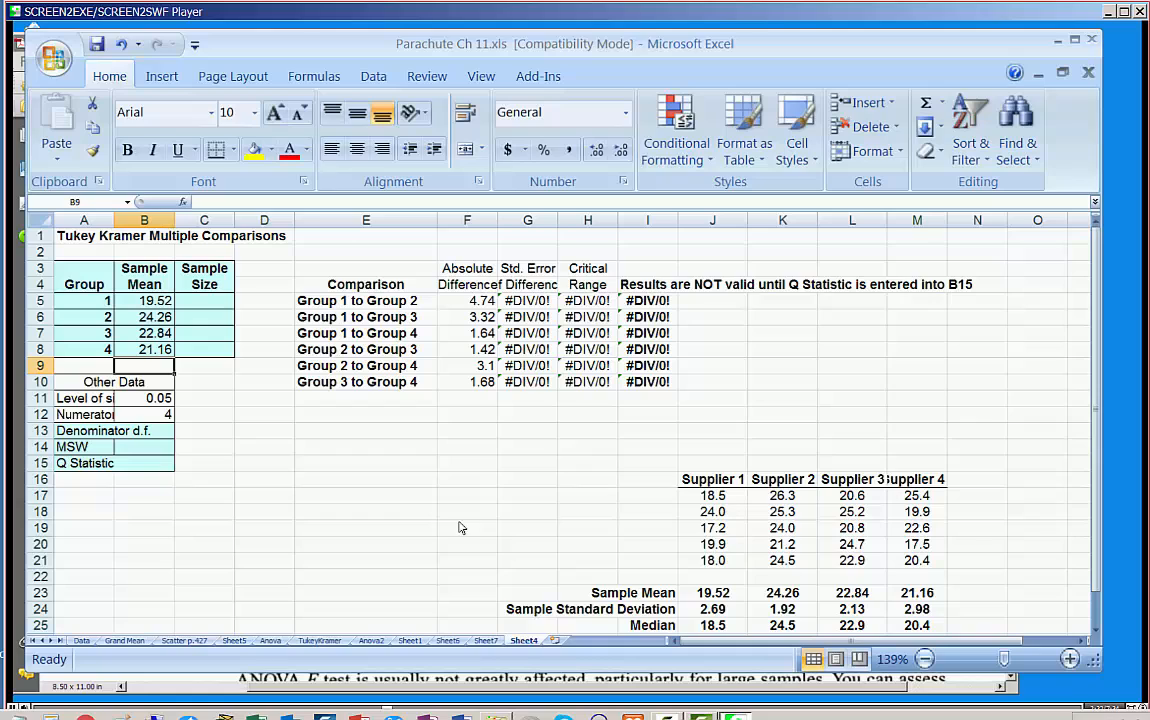
mouse_move(208, 382)
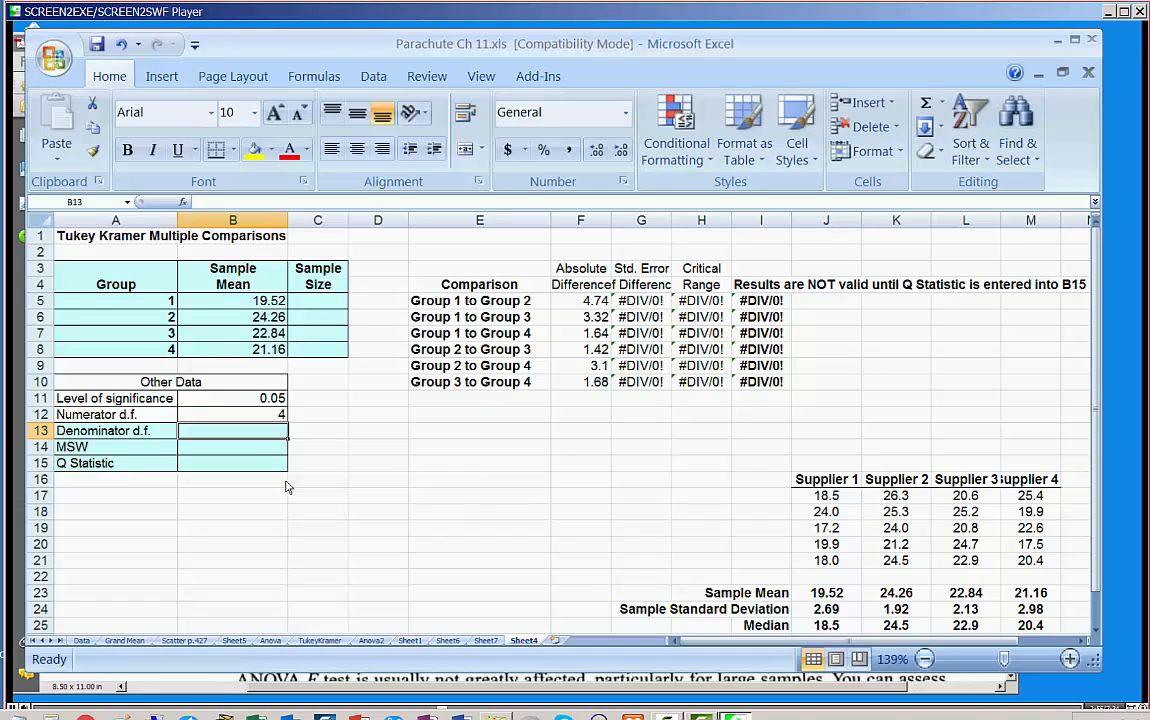
- Enter denominator d.f. 16 and check the Group 1 to Group 2 standard error cell
text(16)
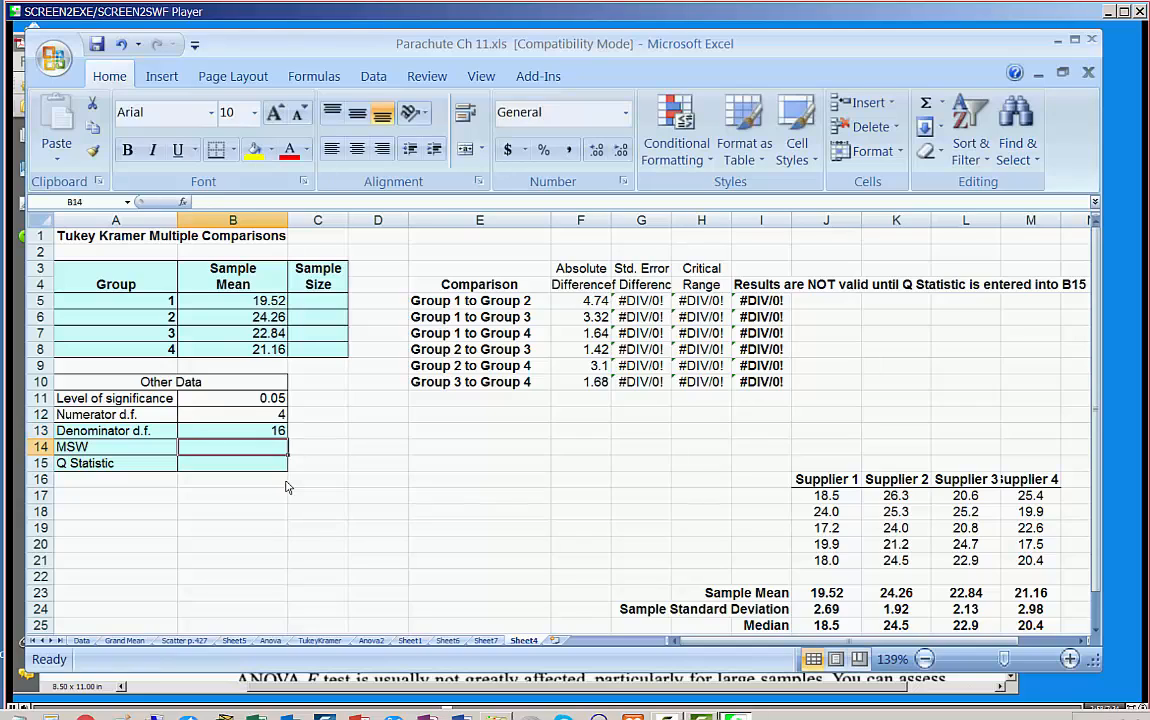
mouse_move(280, 484)
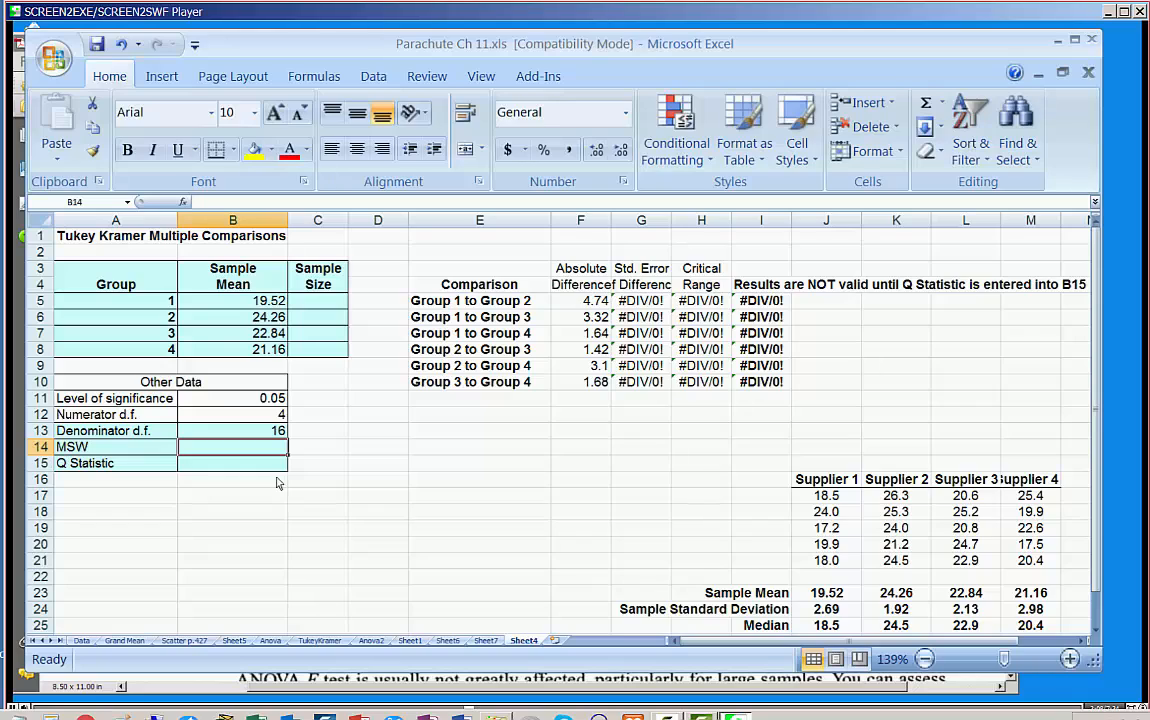
mouse_move(550, 504)
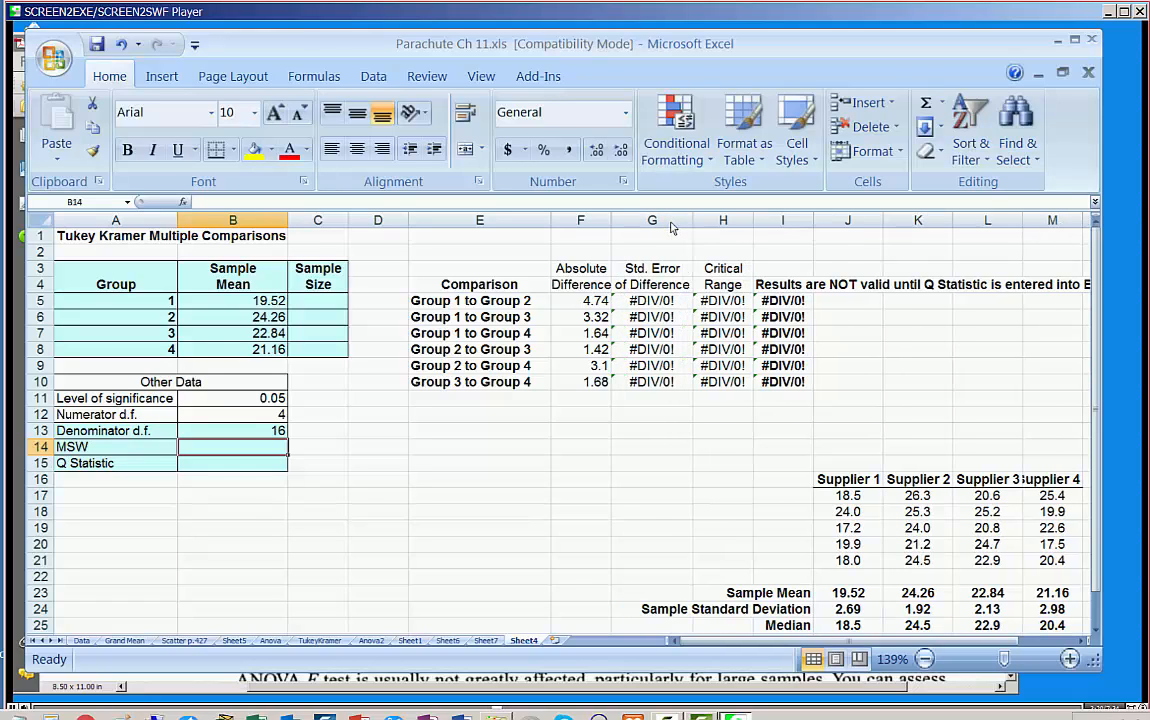
click(652, 300)
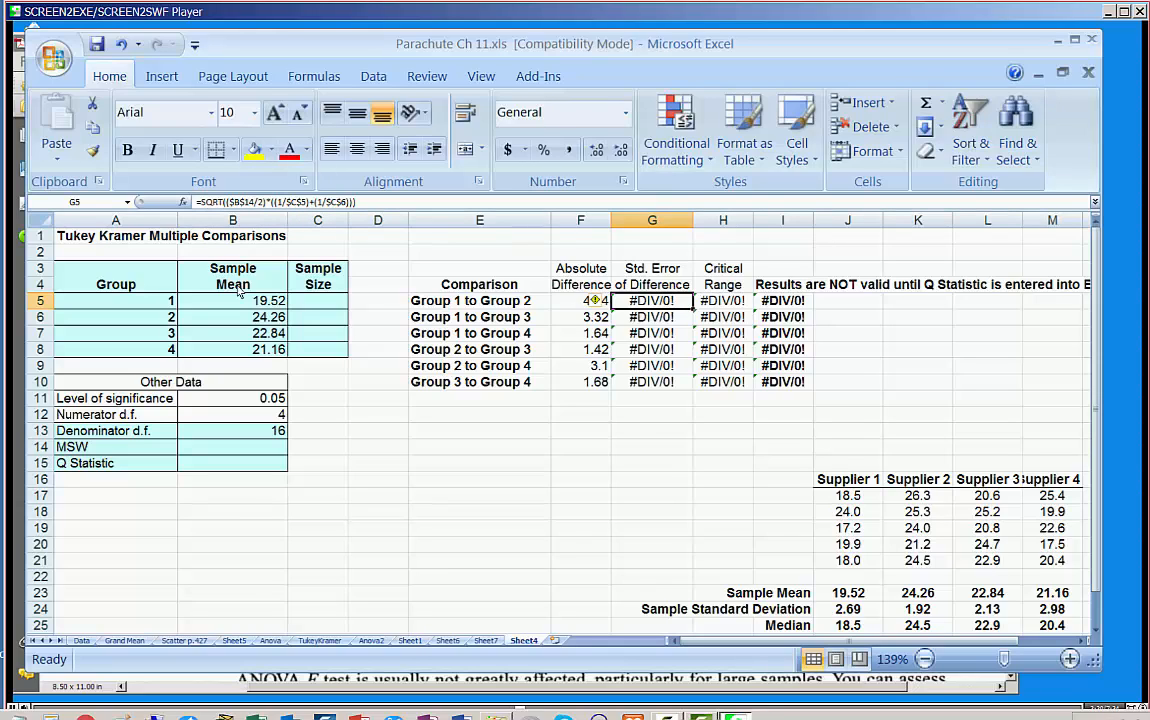
mouse_move(408, 480)
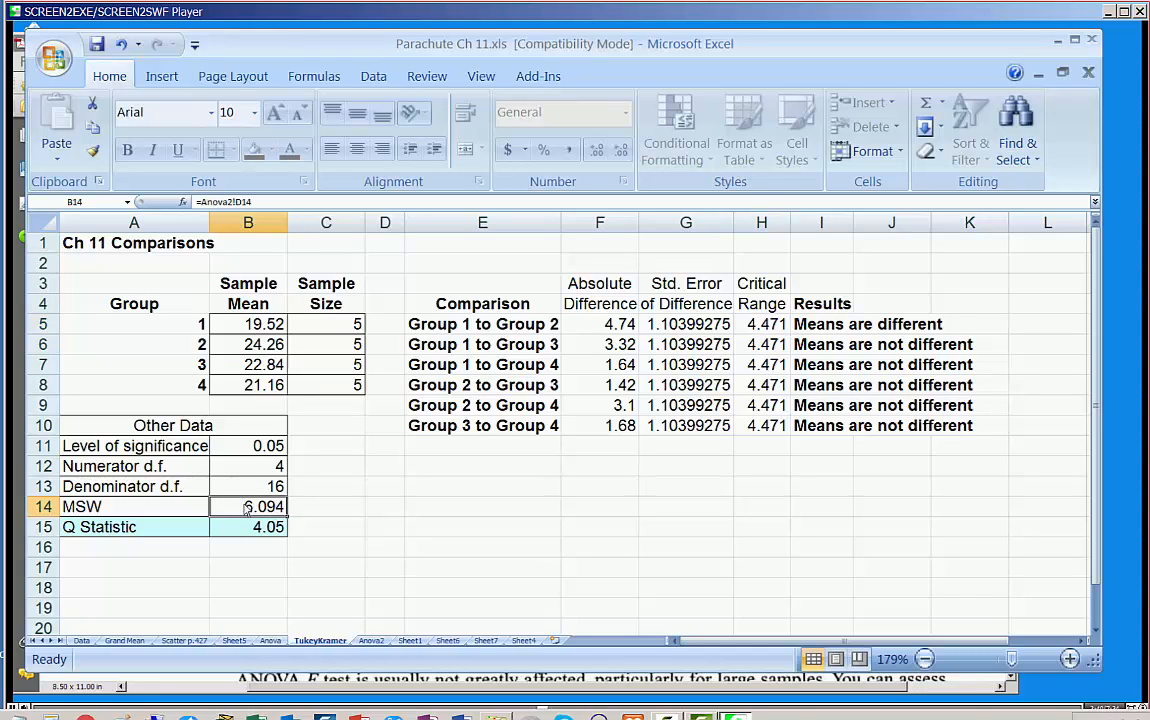
mouse_move(360, 530)
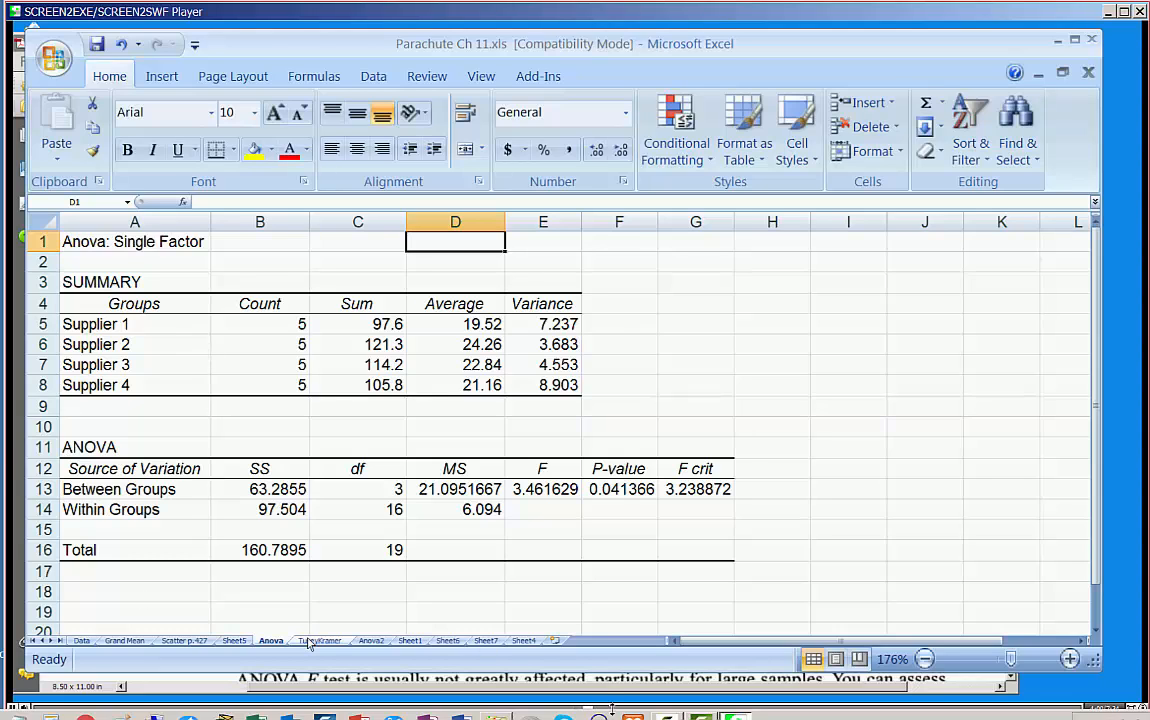
- Review the ANOVA within-groups SS 97.504 and MS 6.094, then move to the supplier scatter sheet
click(320, 640)
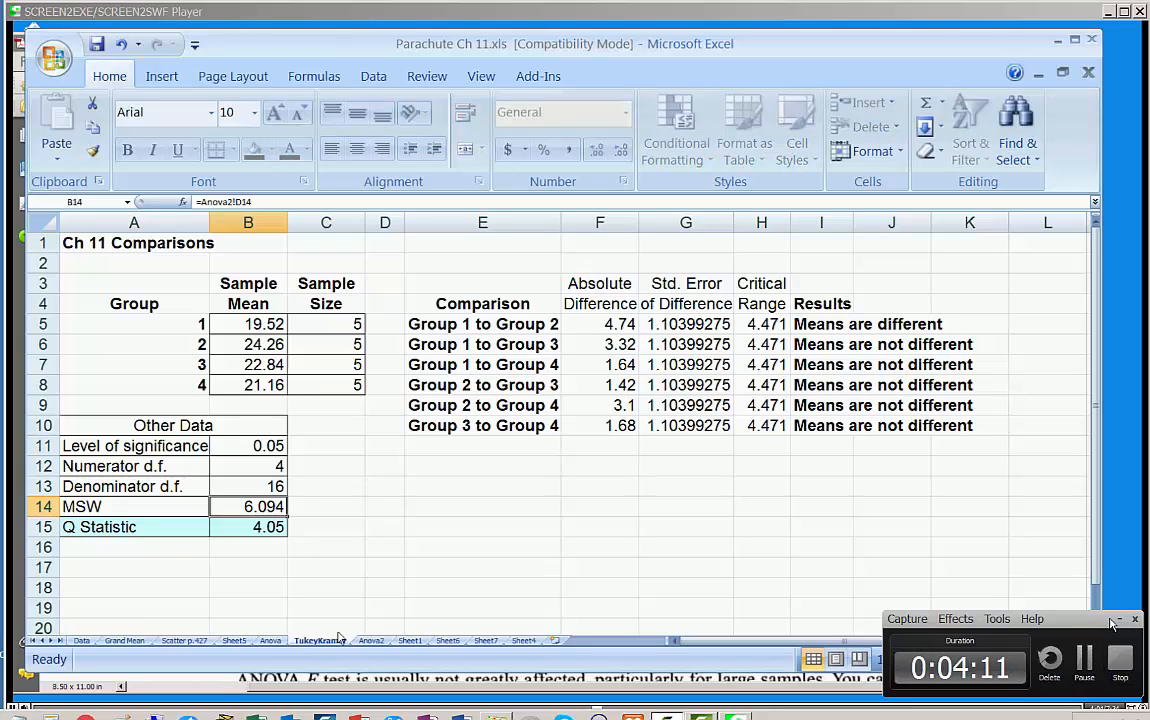
click(270, 640)
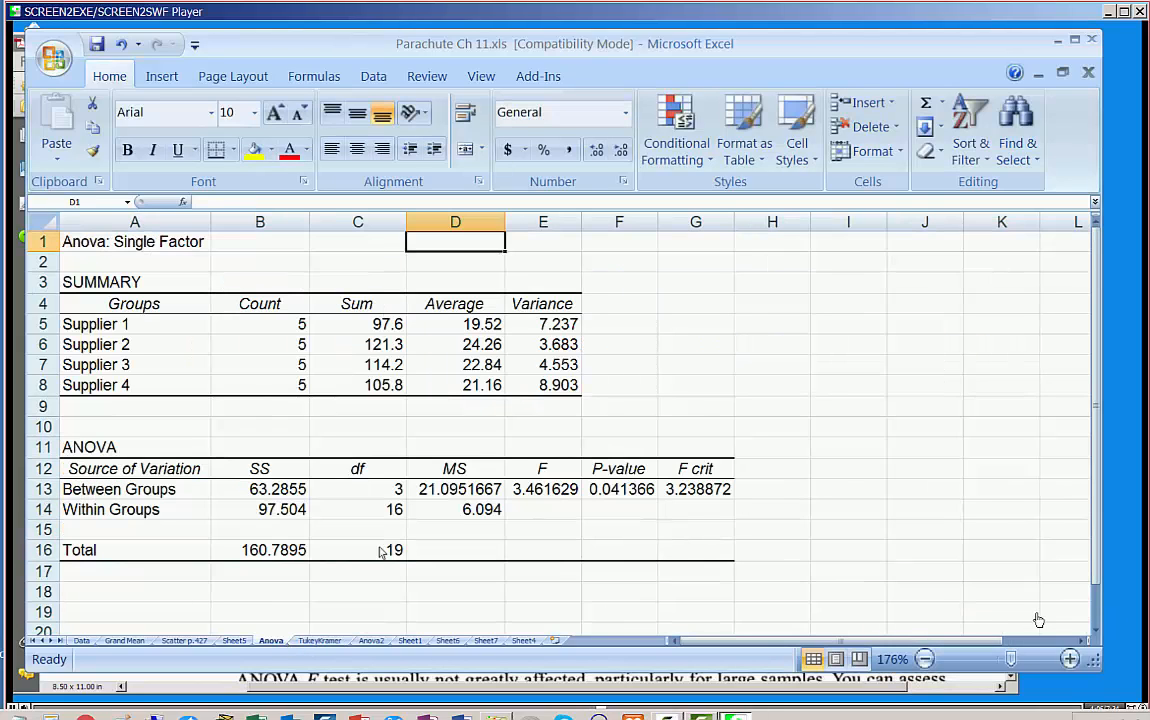
click(456, 510)
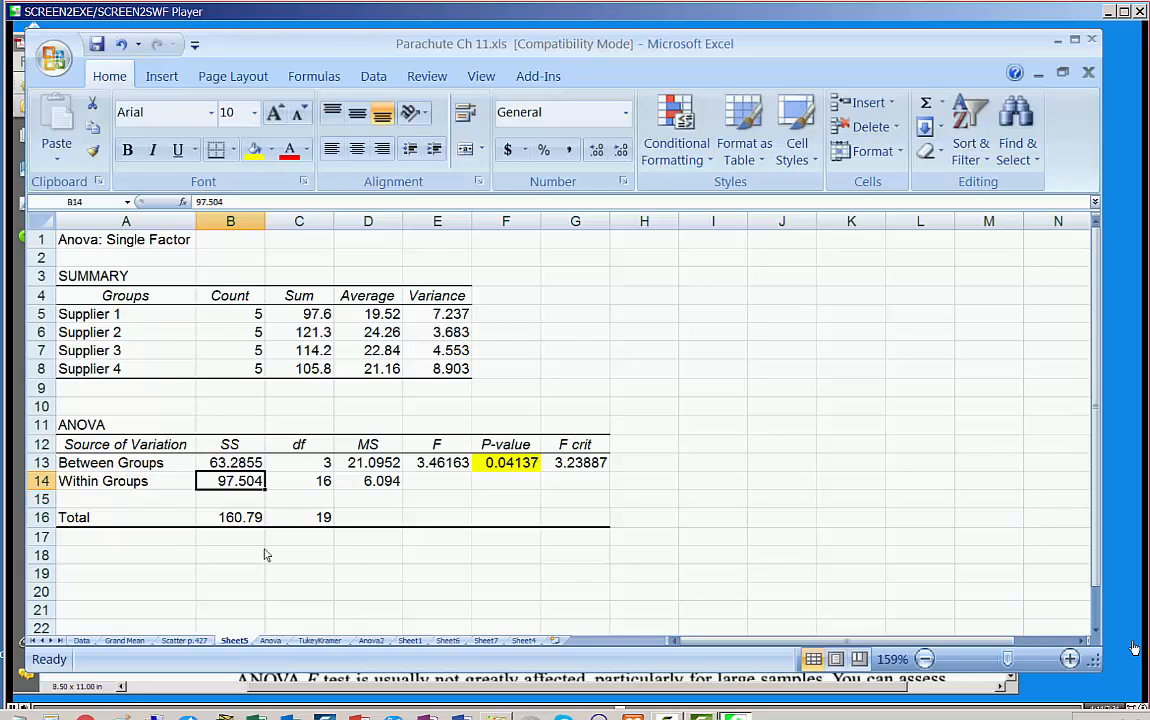
mouse_move(368, 486)
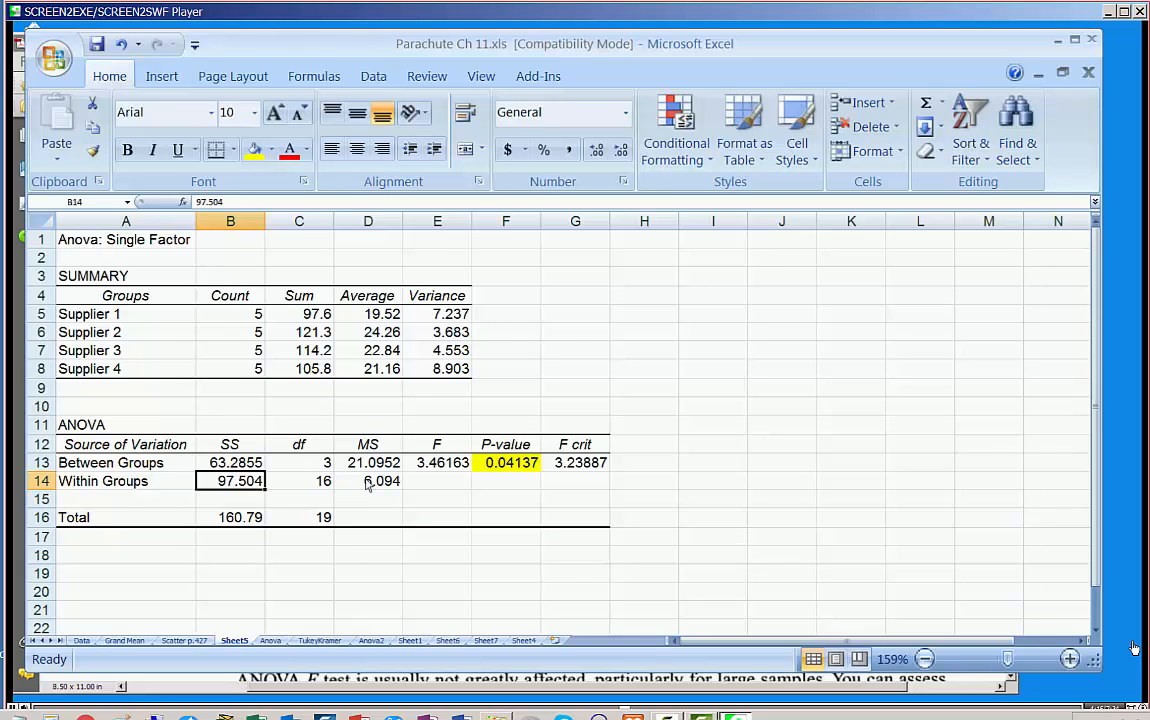
click(368, 480)
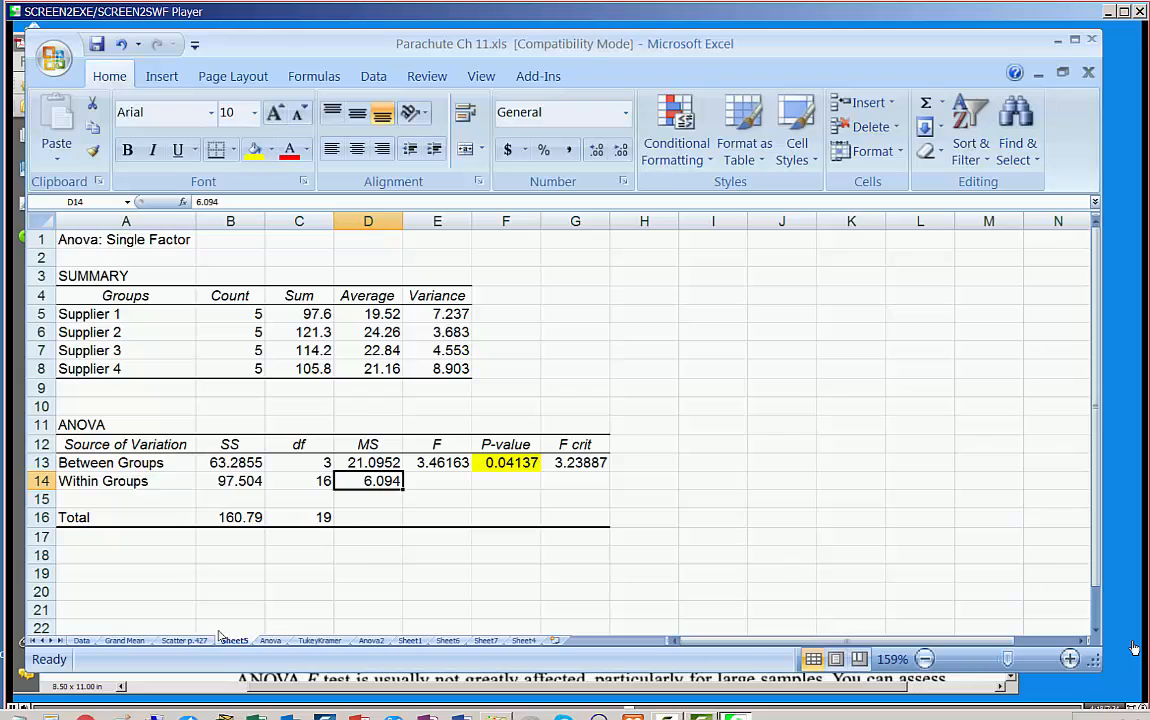
click(184, 640)
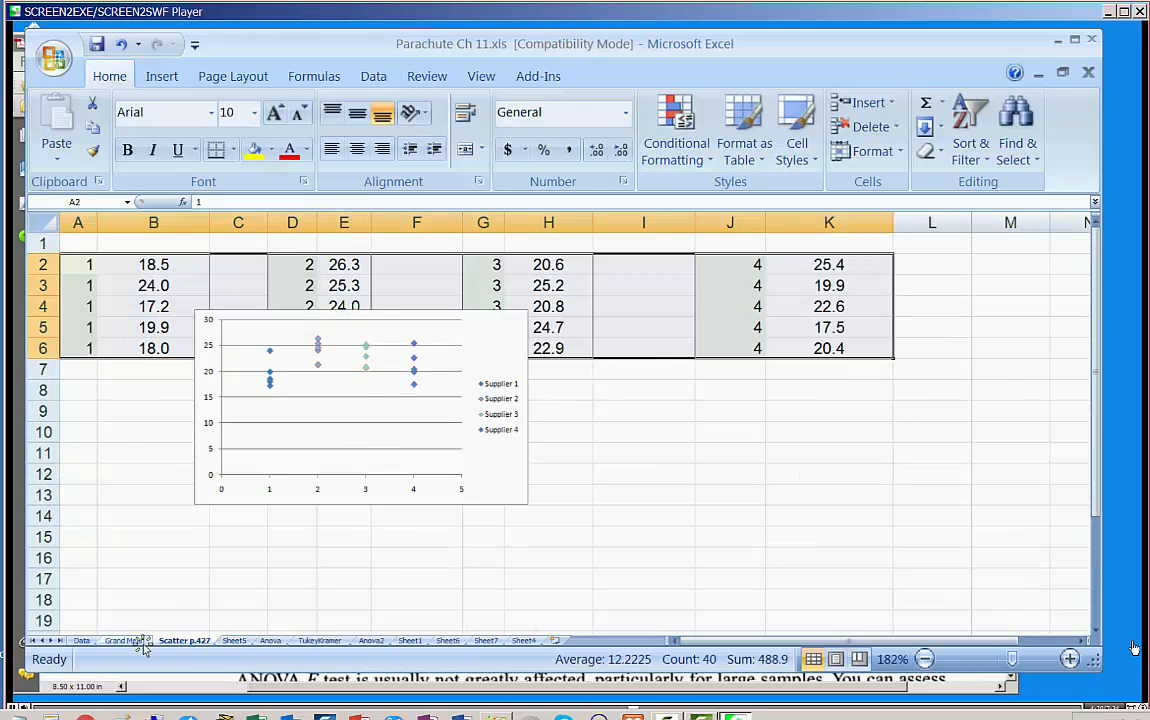
- Bring up textbook page 428 in Acrobat confirming MSW = 6.0940
click(124, 640)
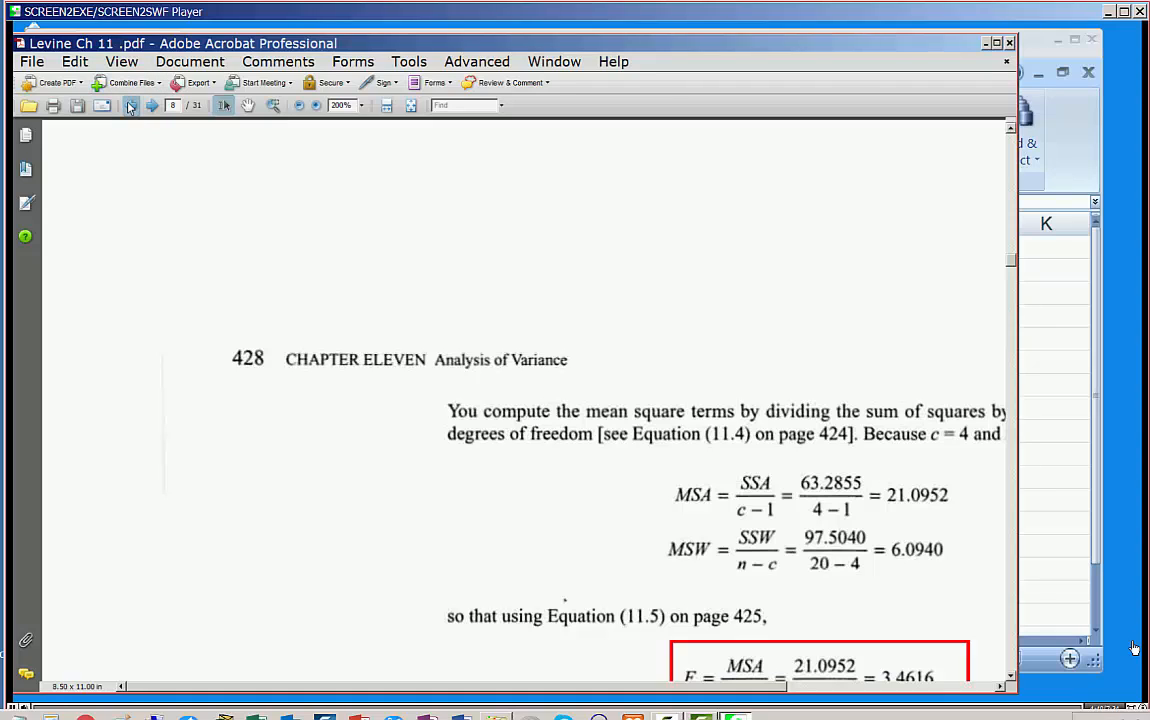
mouse_move(130, 104)
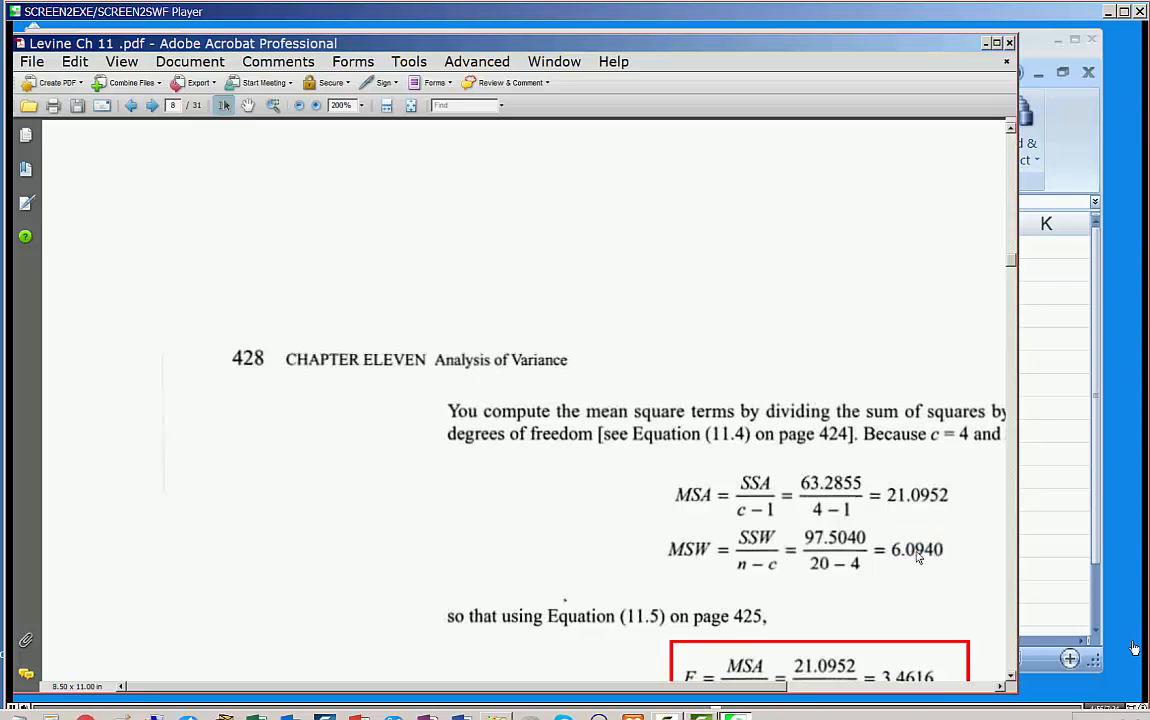
right_click(916, 556)
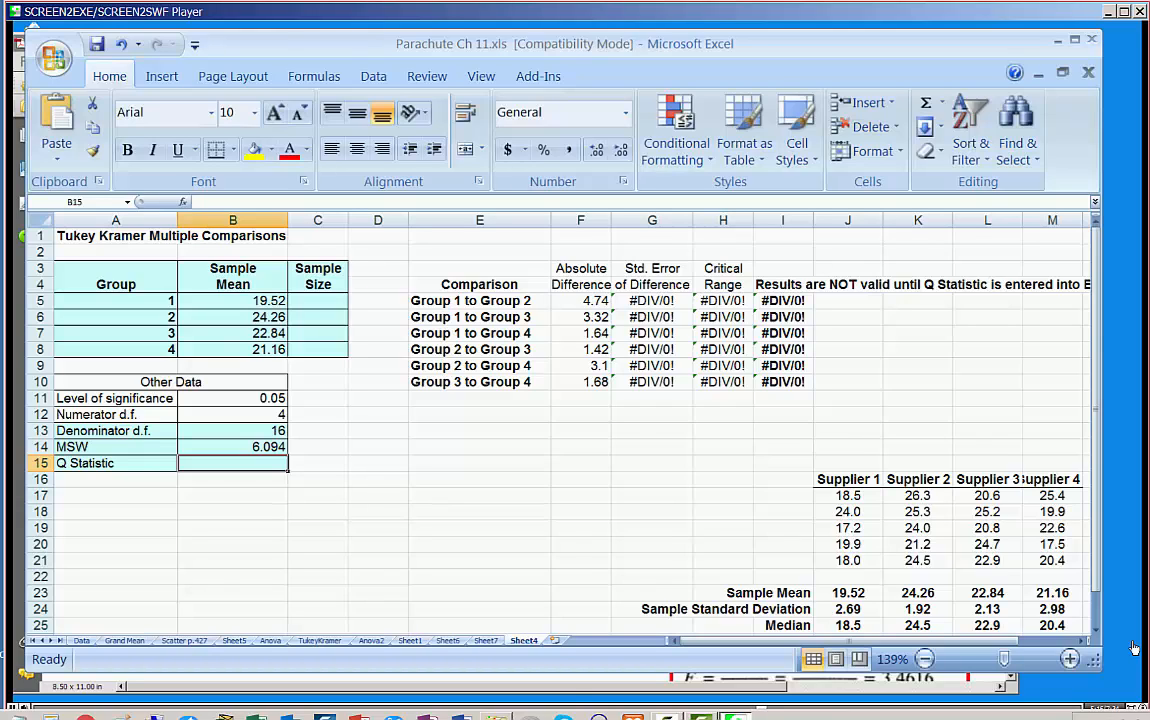
mouse_move(264, 540)
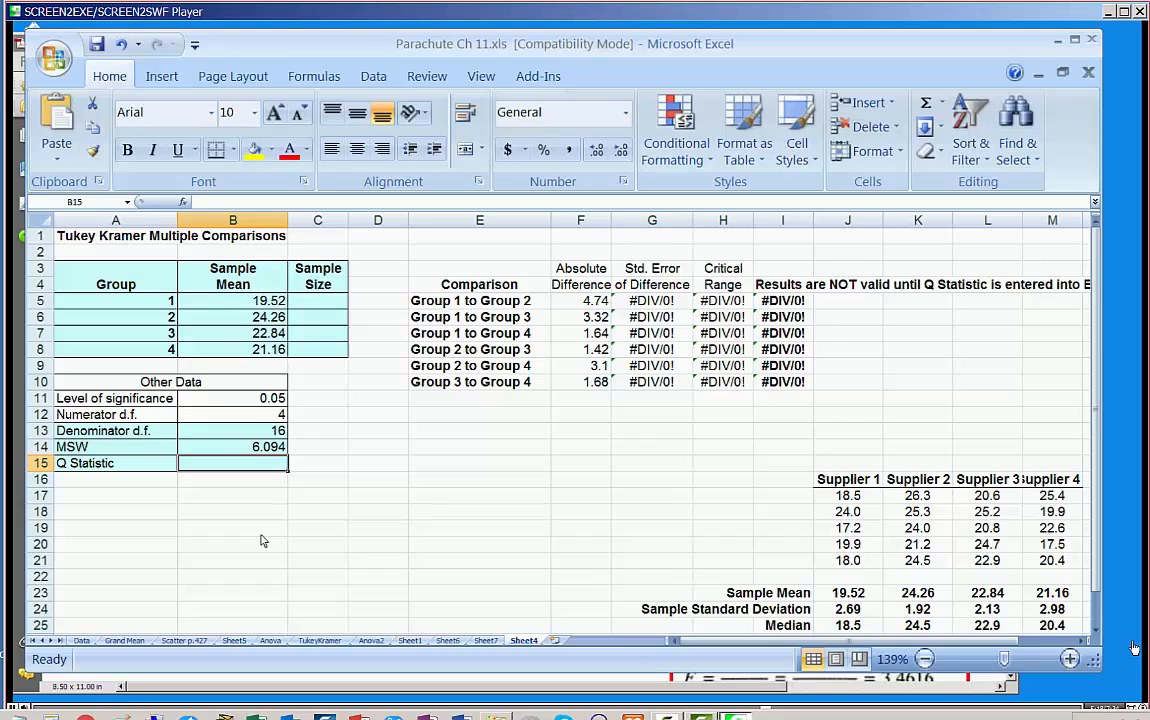
- Enter Q Statistic 4.05 and check the Std. Error formulas still showing #DIV/0!
text(4.05)
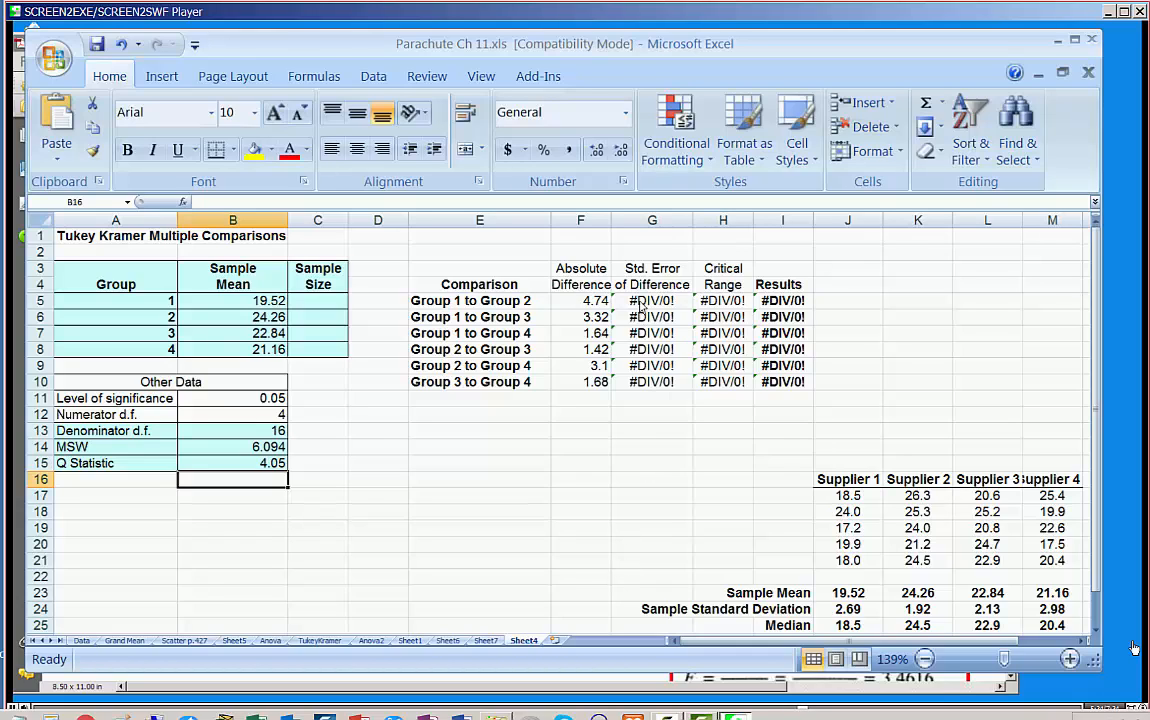
click(652, 300)
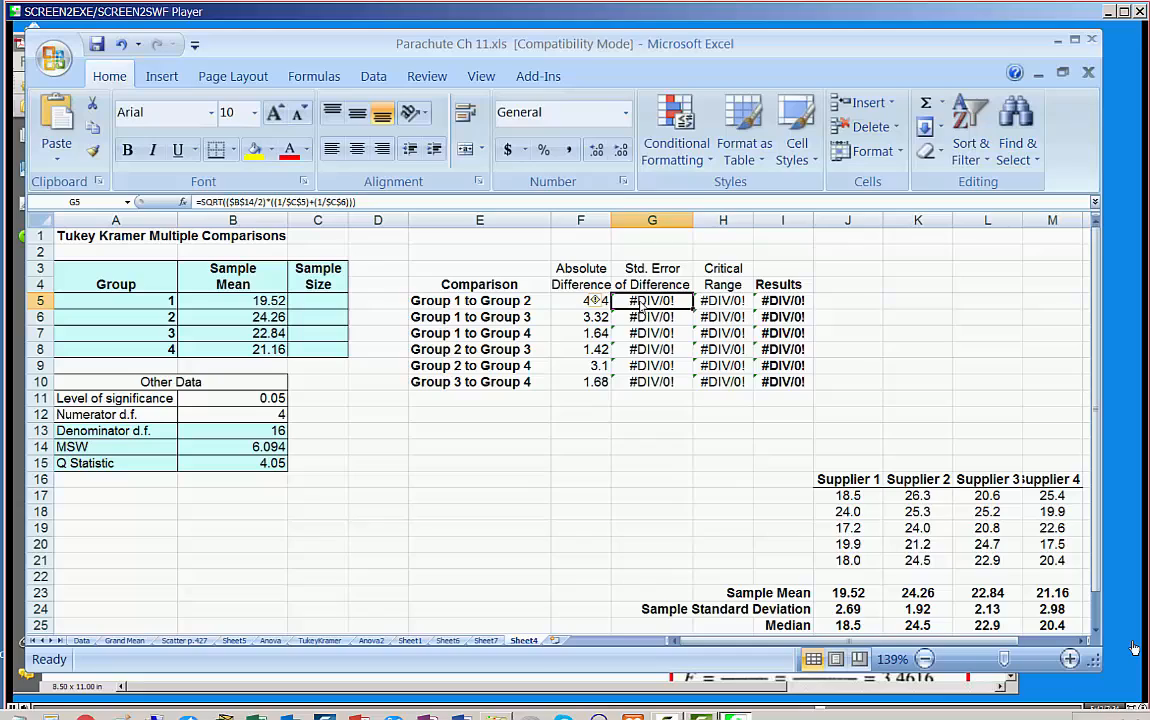
click(652, 382)
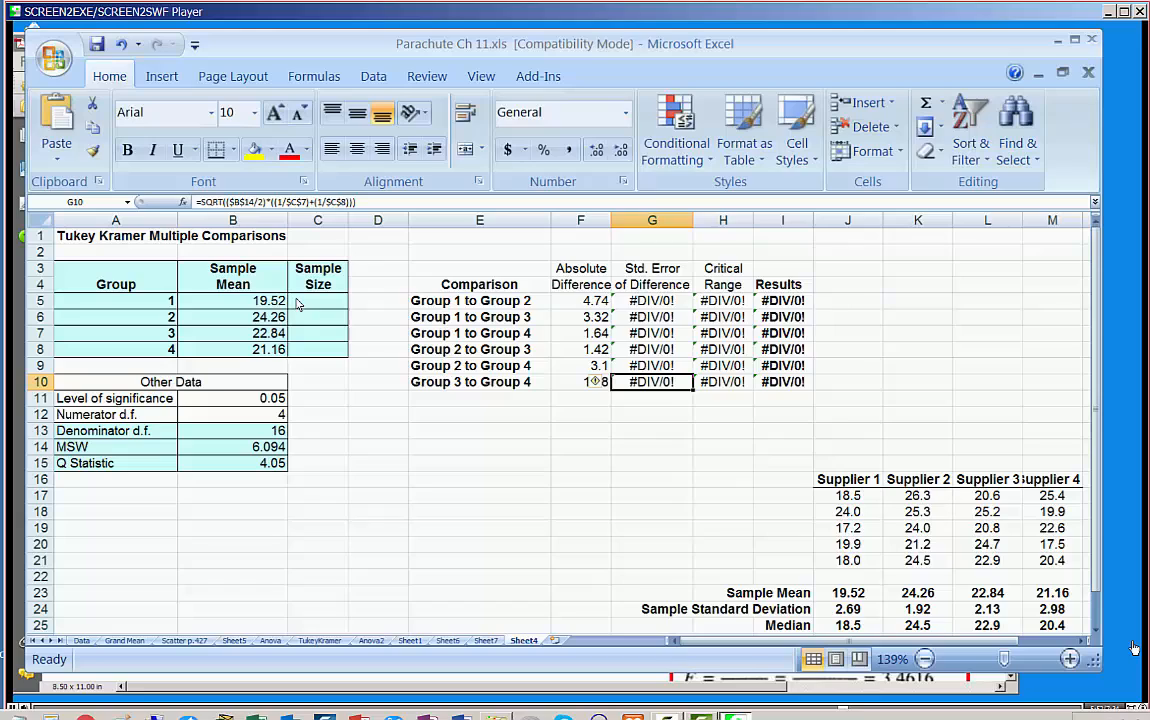
mouse_move(336, 336)
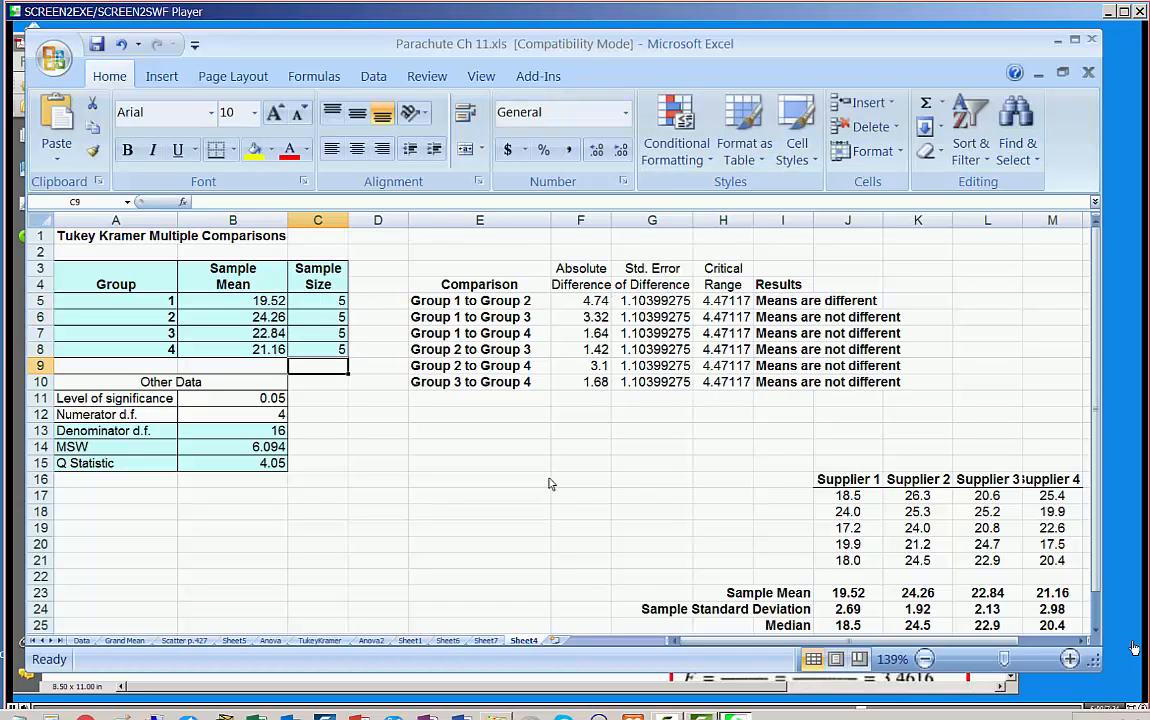
- Enter sample size 5 for each group so only Group 1 to Group 2 means show as different
click(376, 528)
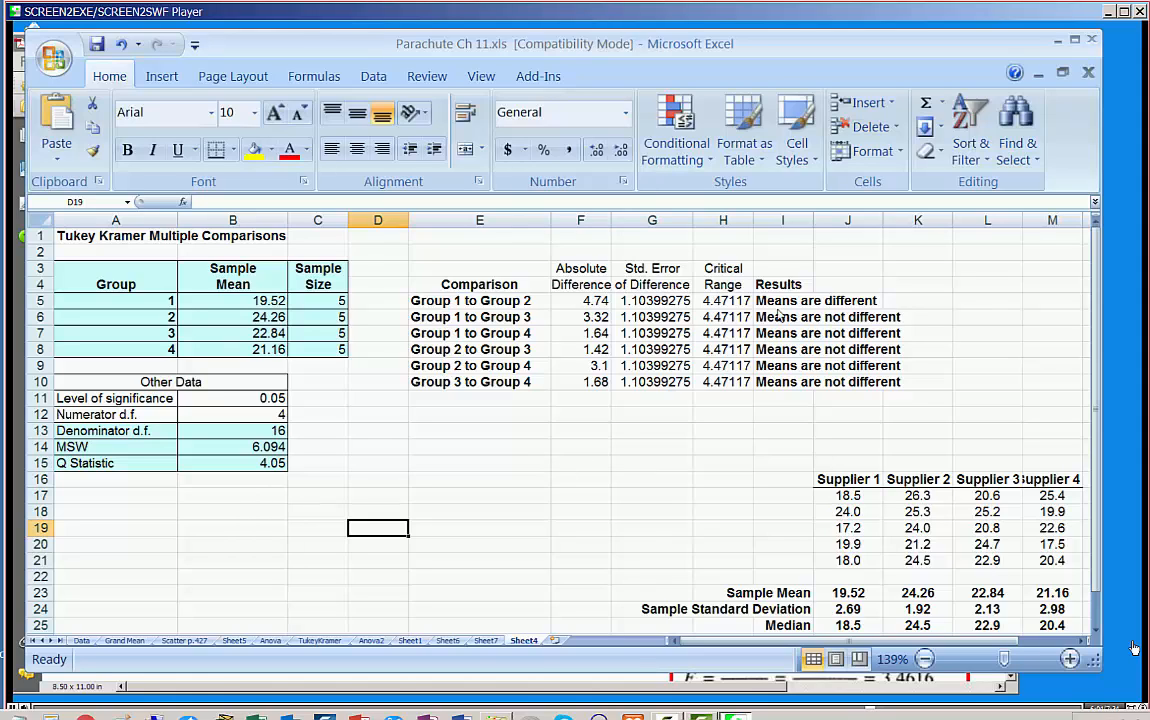
mouse_move(536, 448)
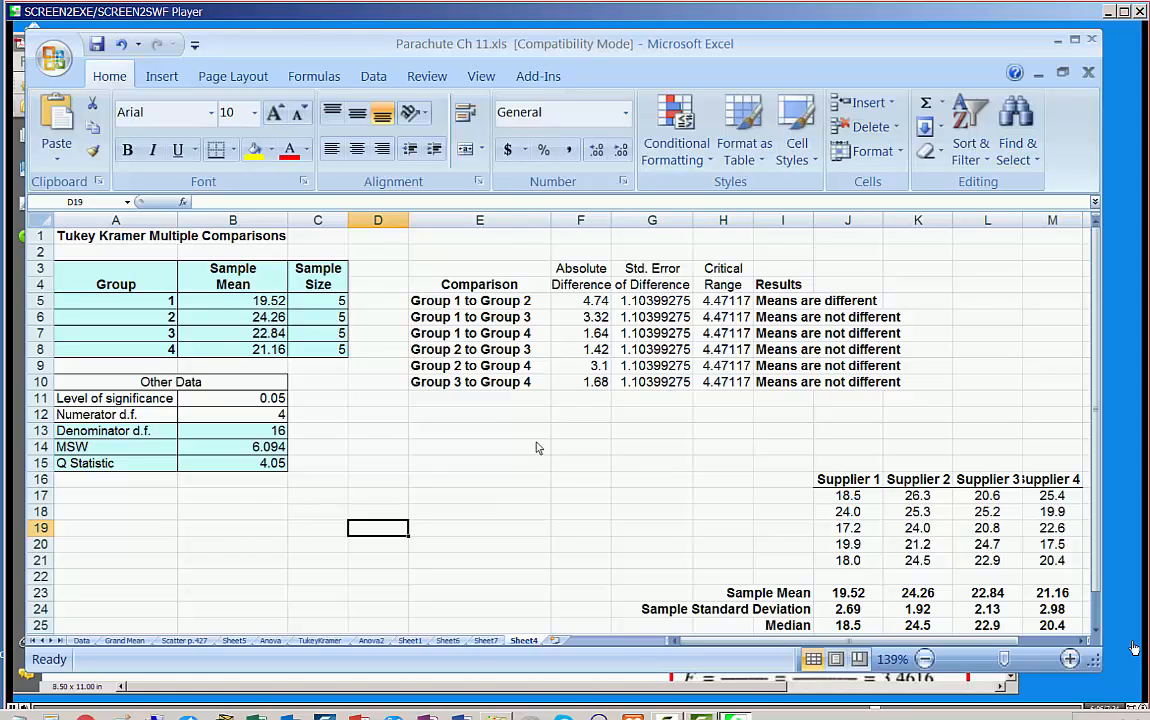
mouse_move(576, 438)
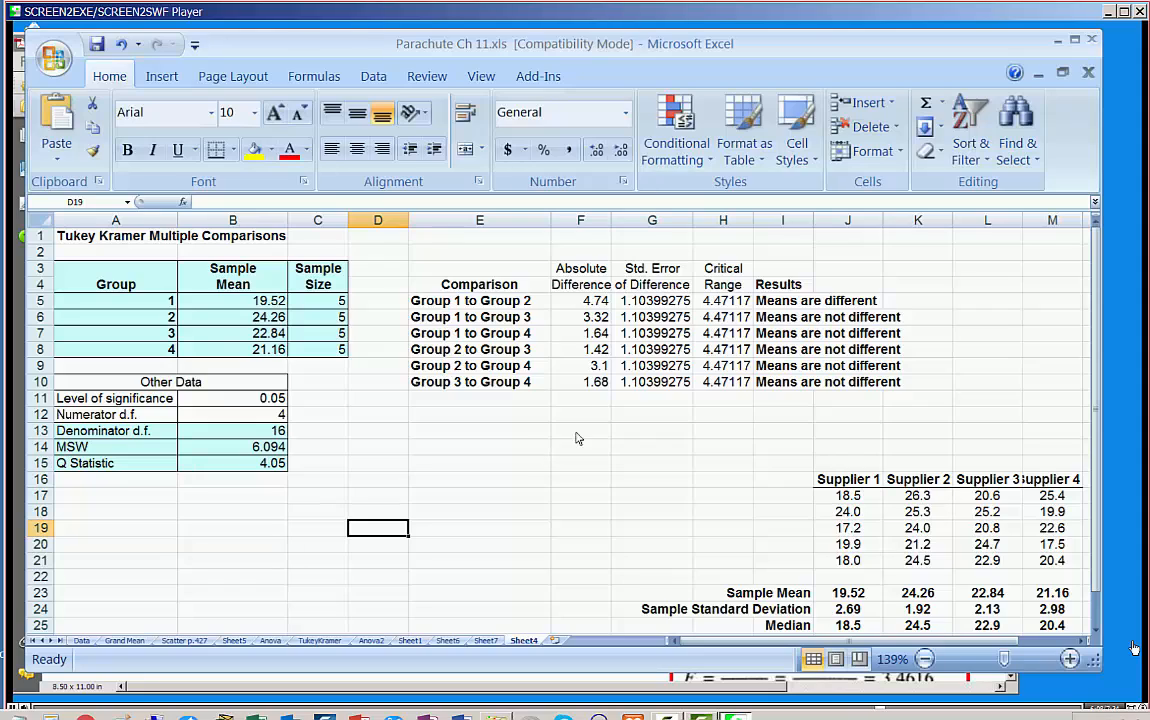
mouse_move(570, 308)
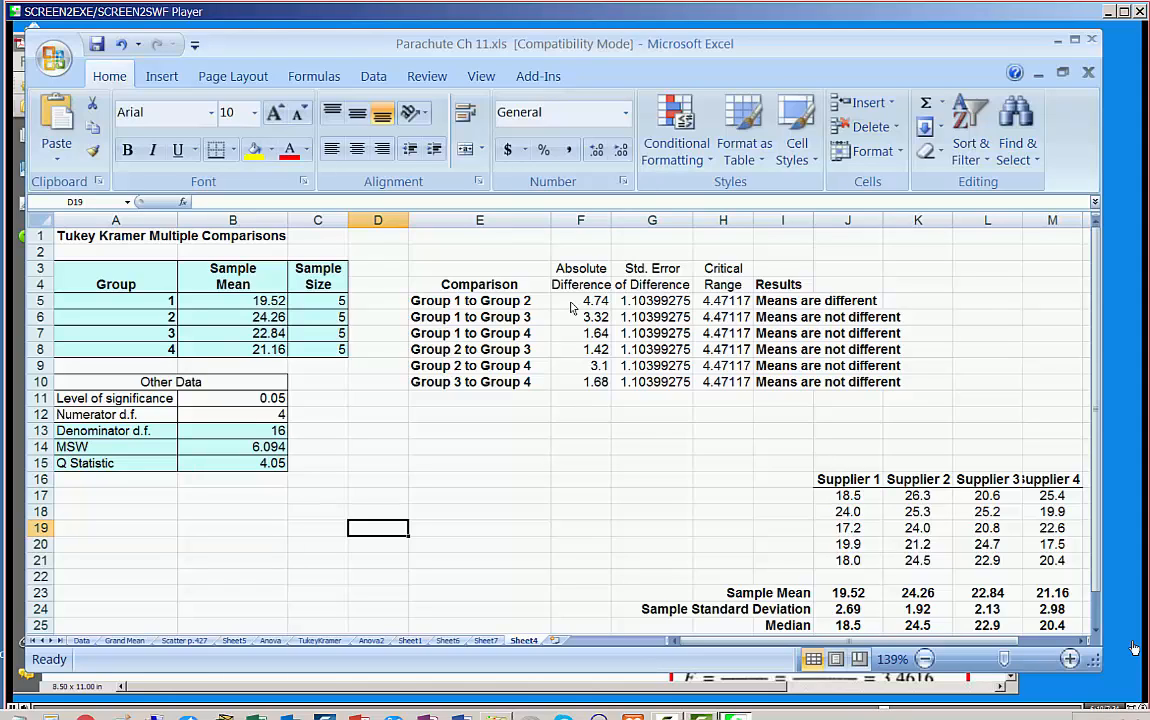
click(480, 300)
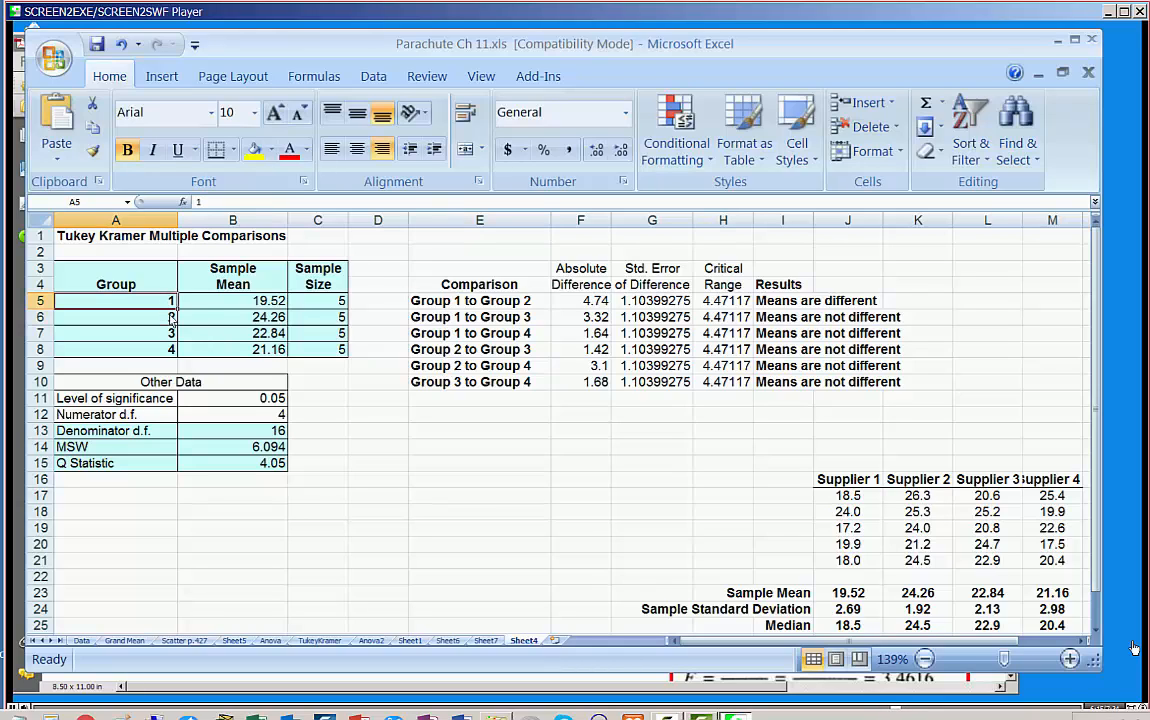
click(116, 316)
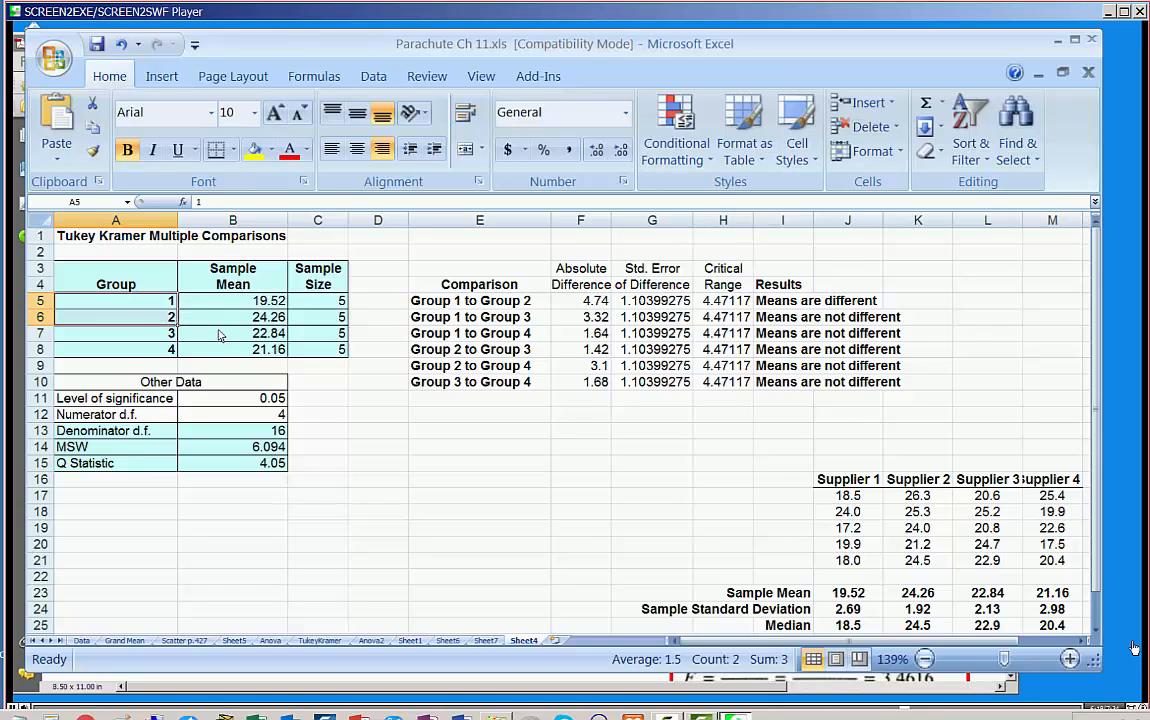
click(232, 348)
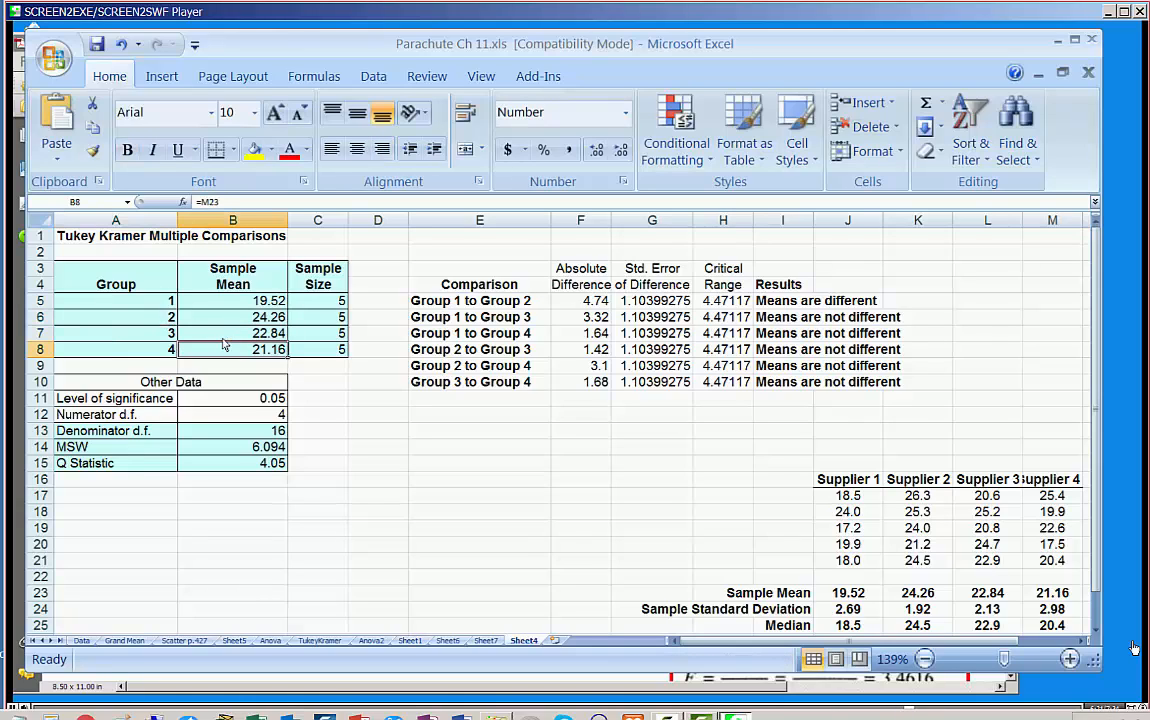
click(232, 332)
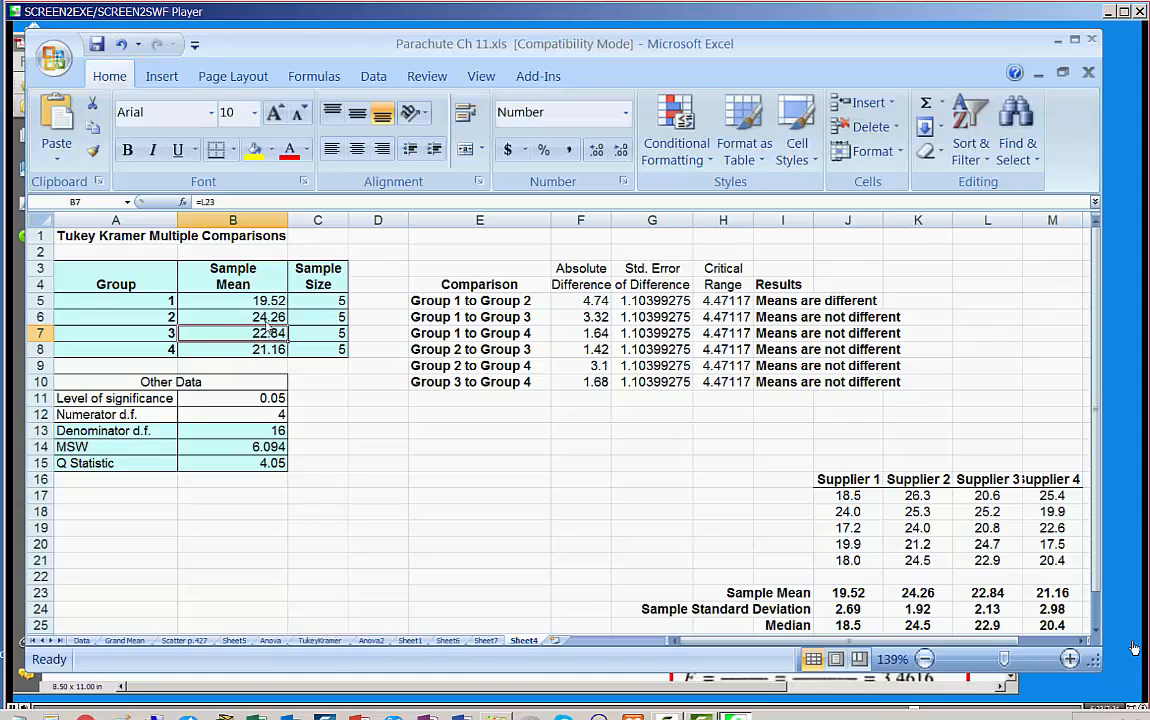
click(232, 316)
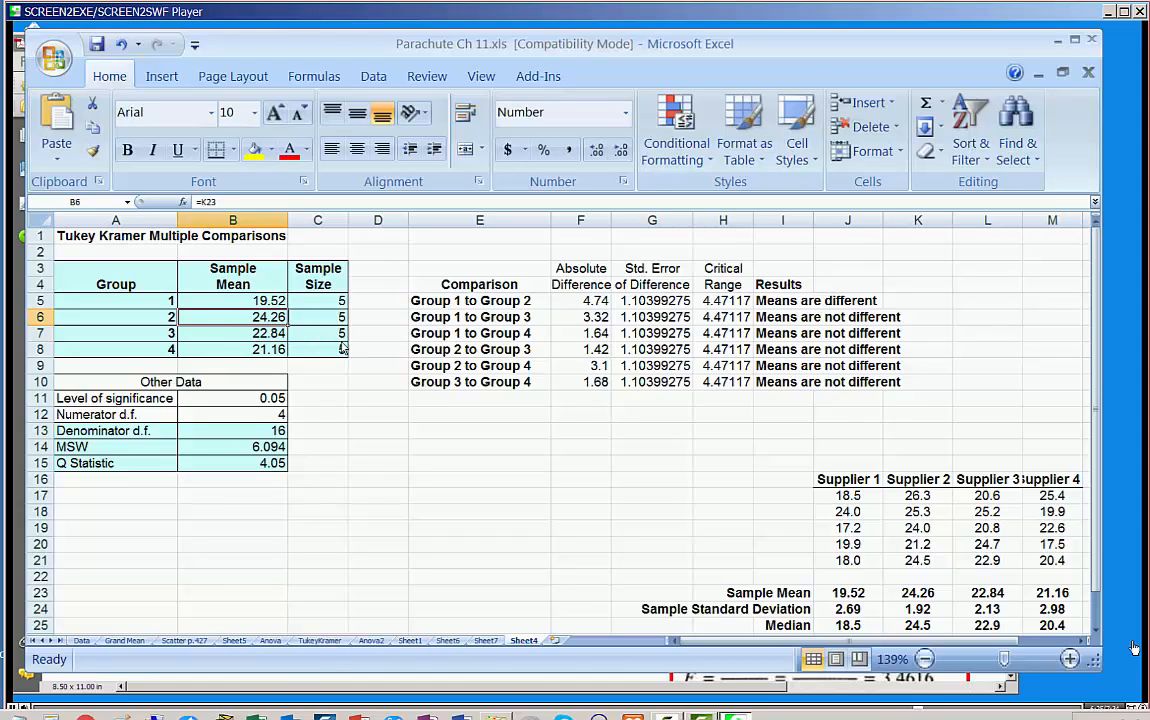
mouse_move(224, 328)
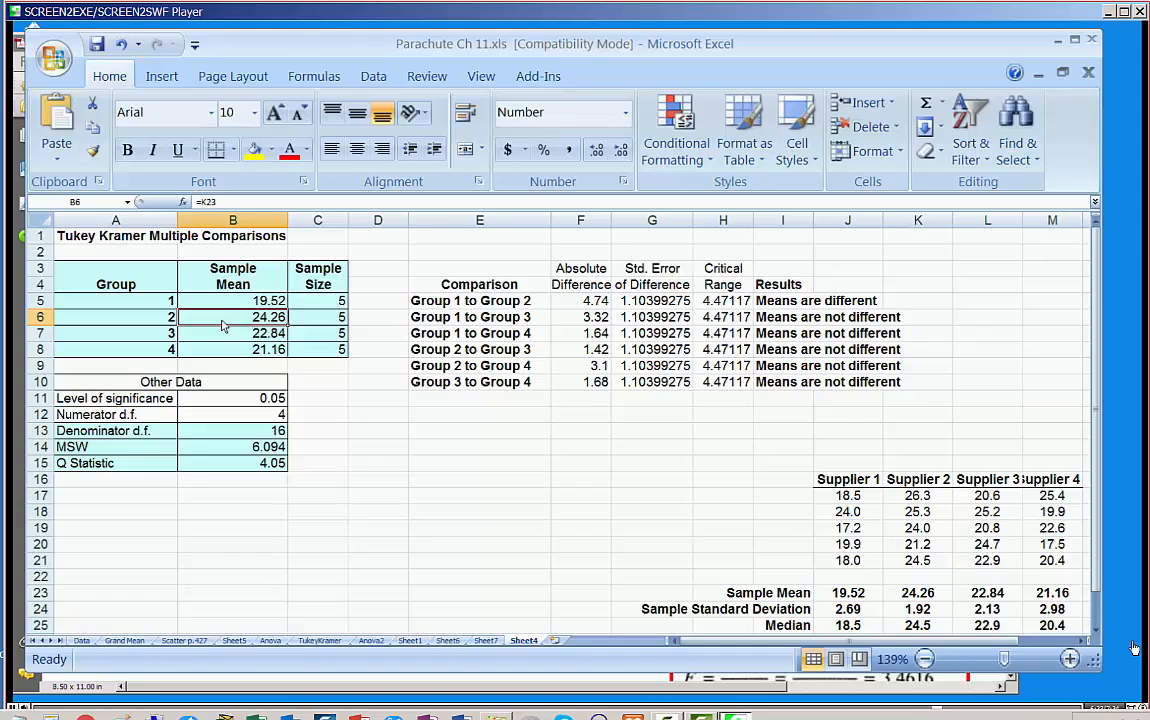
click(376, 398)
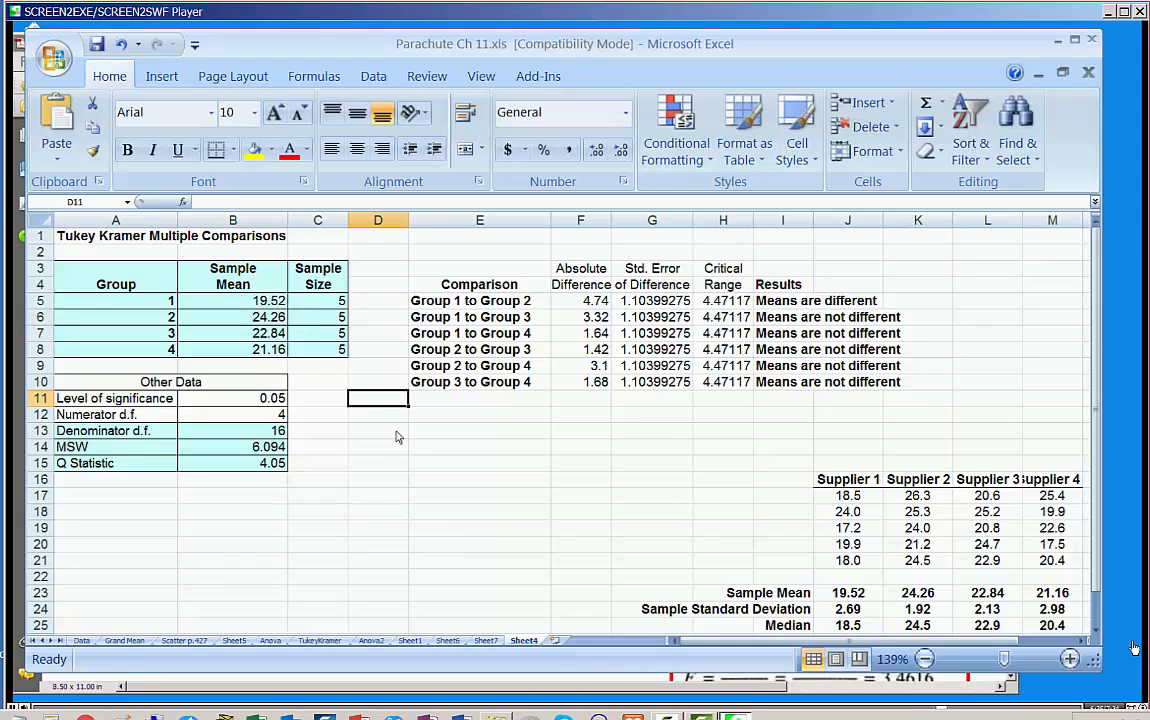
mouse_move(392, 442)
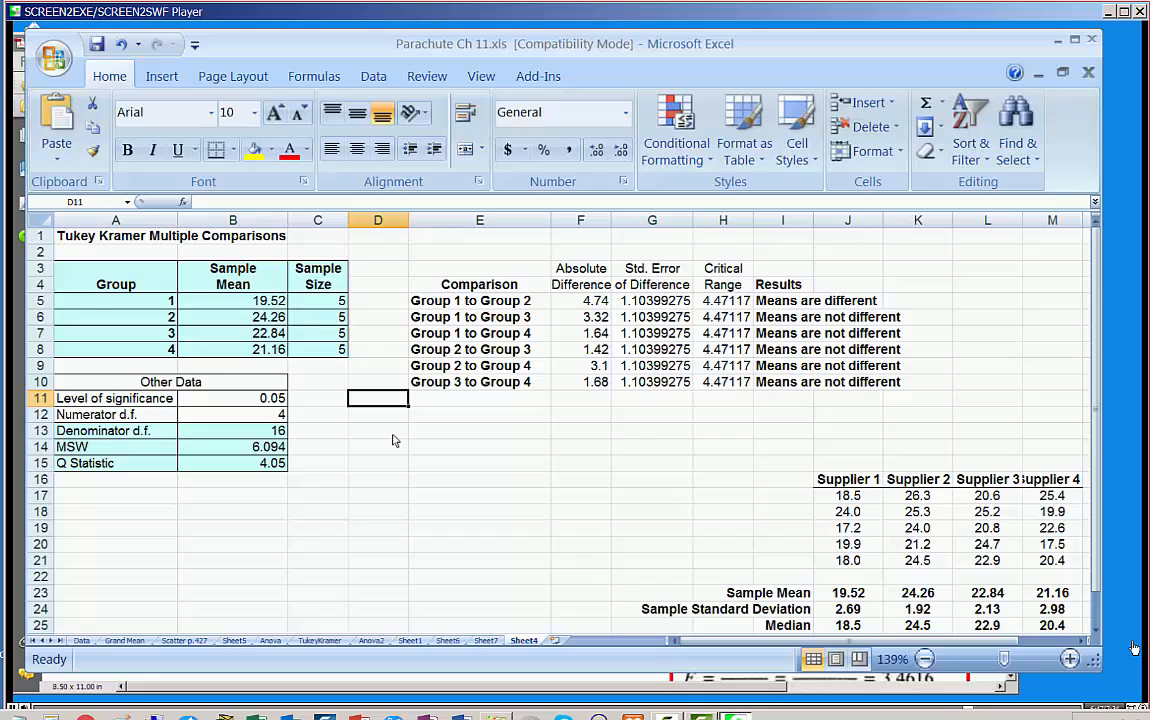
mouse_move(344, 448)
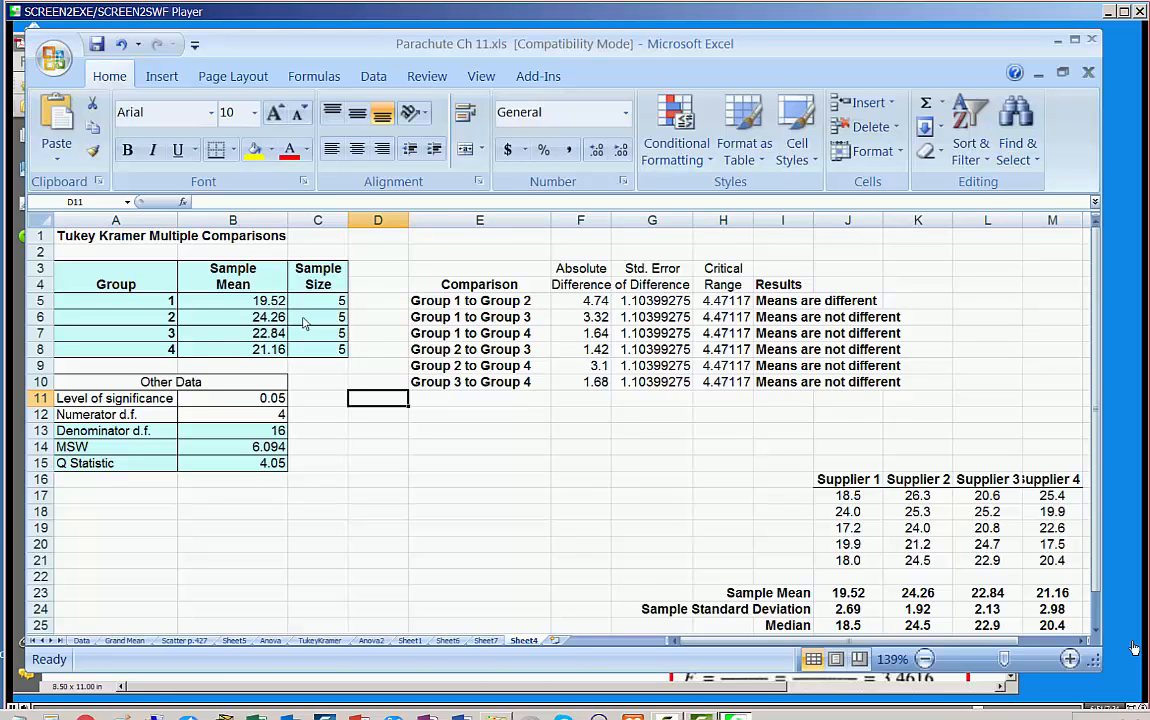
mouse_move(312, 352)
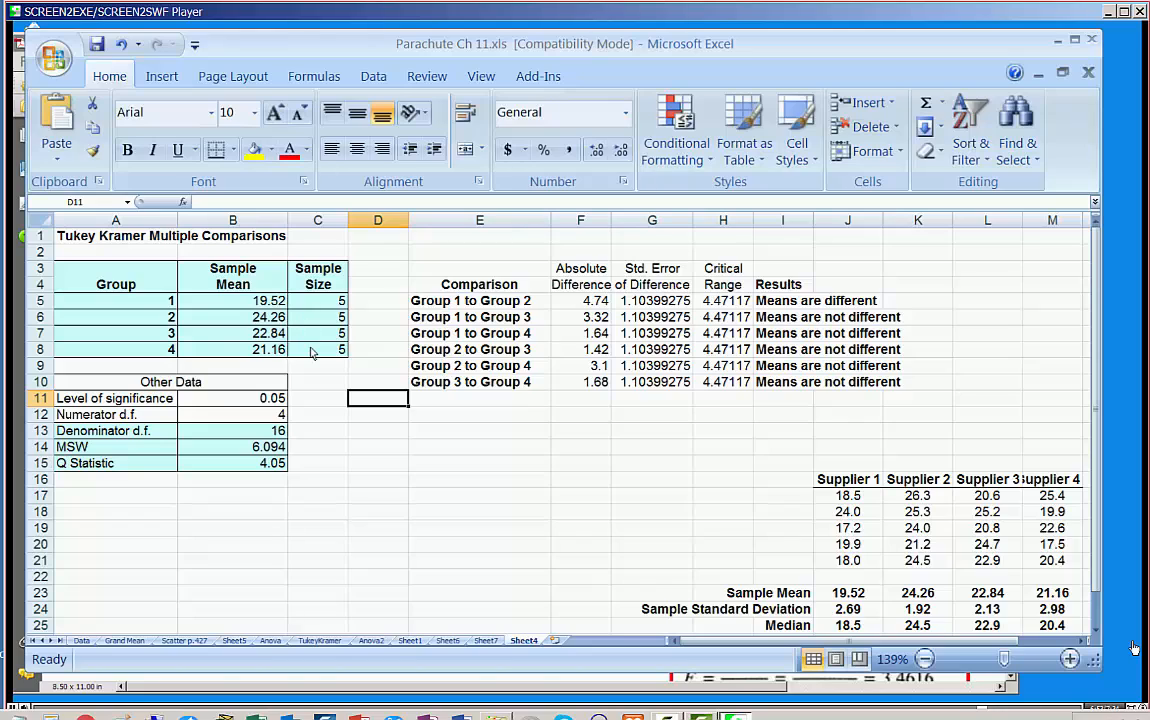
drag(116, 300, 116, 348)
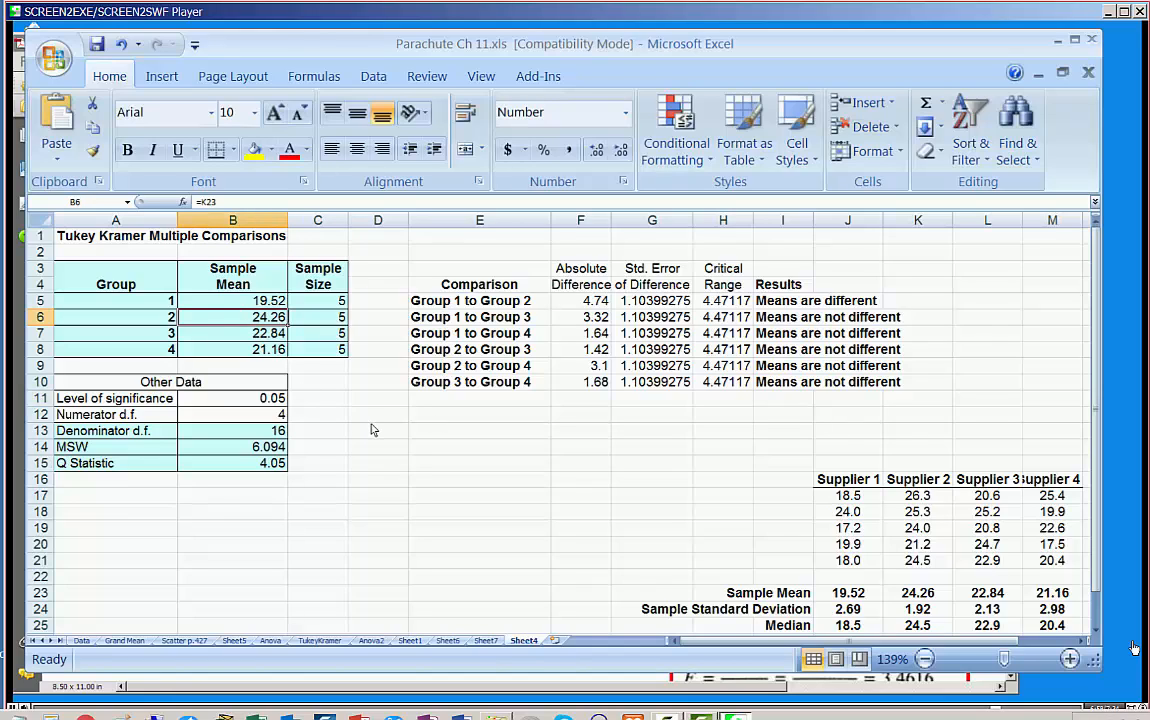
mouse_move(380, 388)
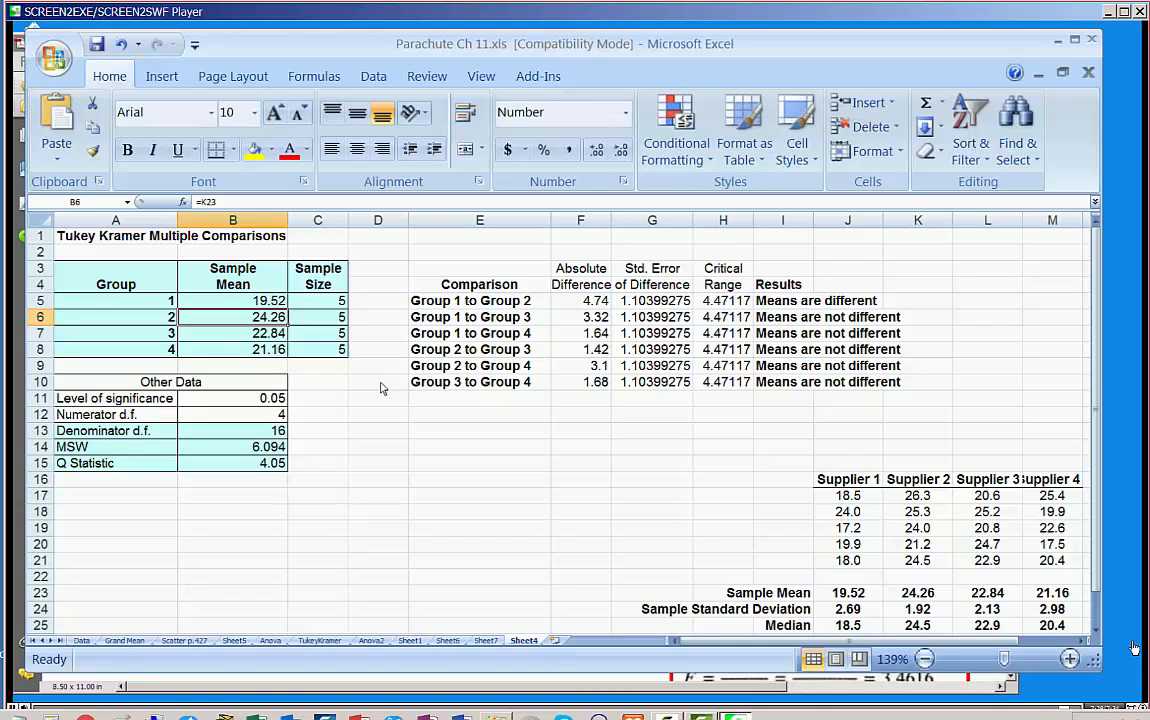
mouse_move(392, 458)
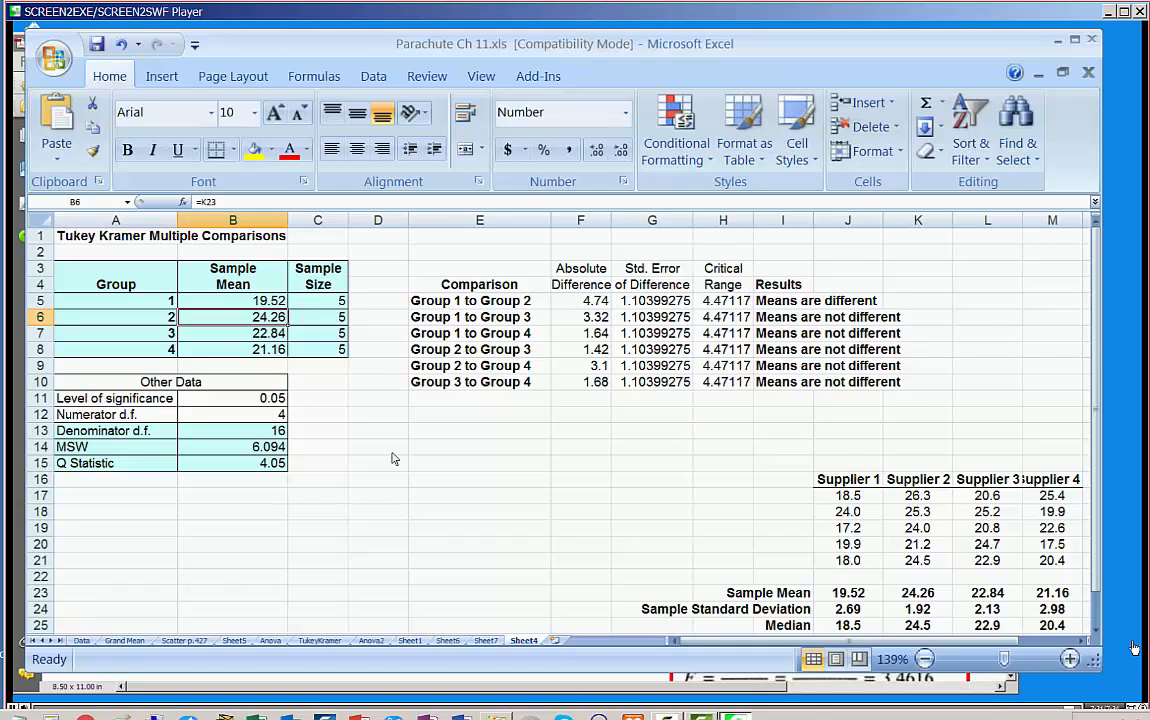